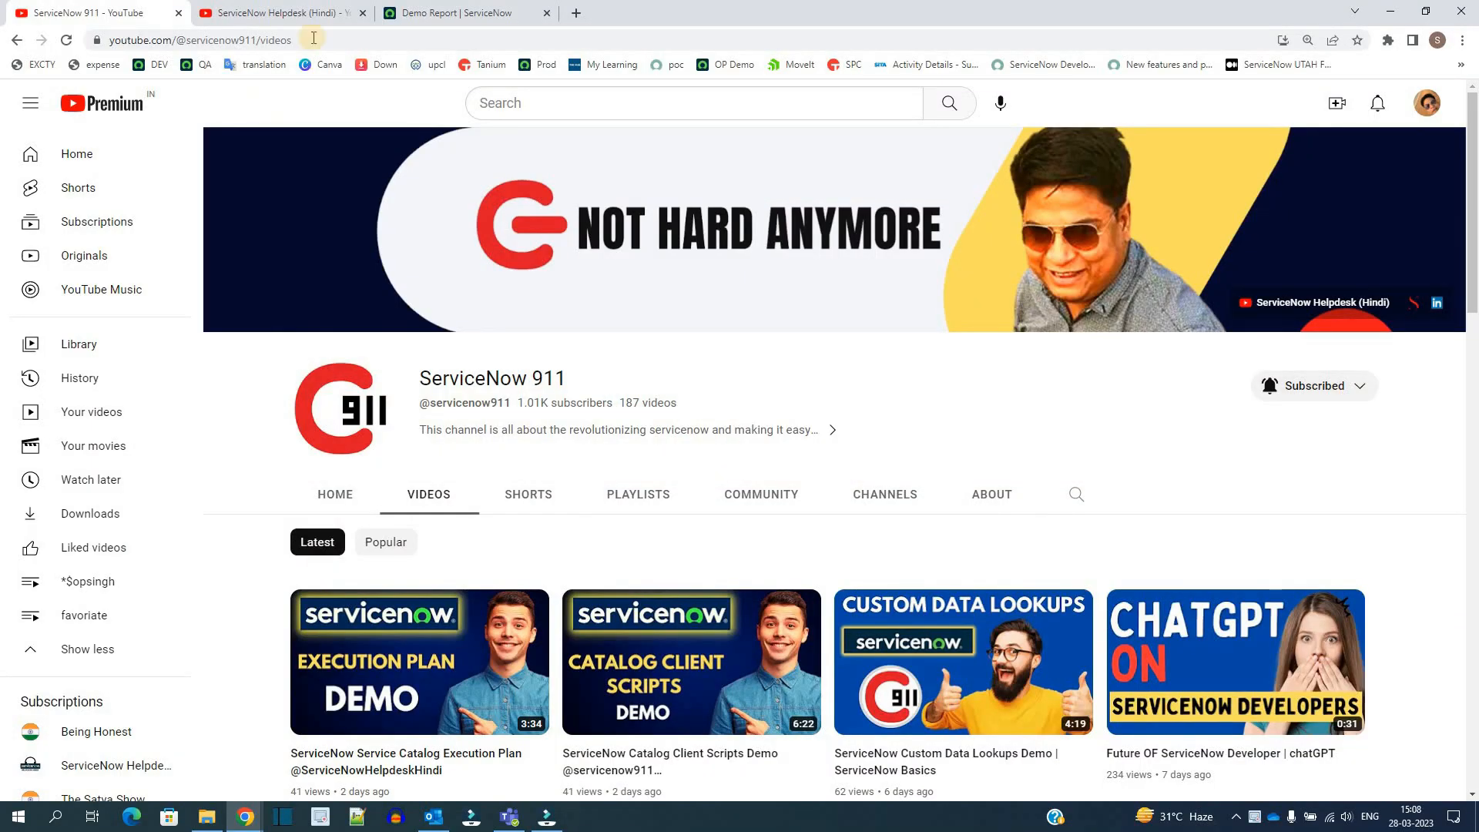
Step: View the ServiceNow Helpdesk (Hindi) channel's videos, then go to the Demo Report dashboard
click(273, 12)
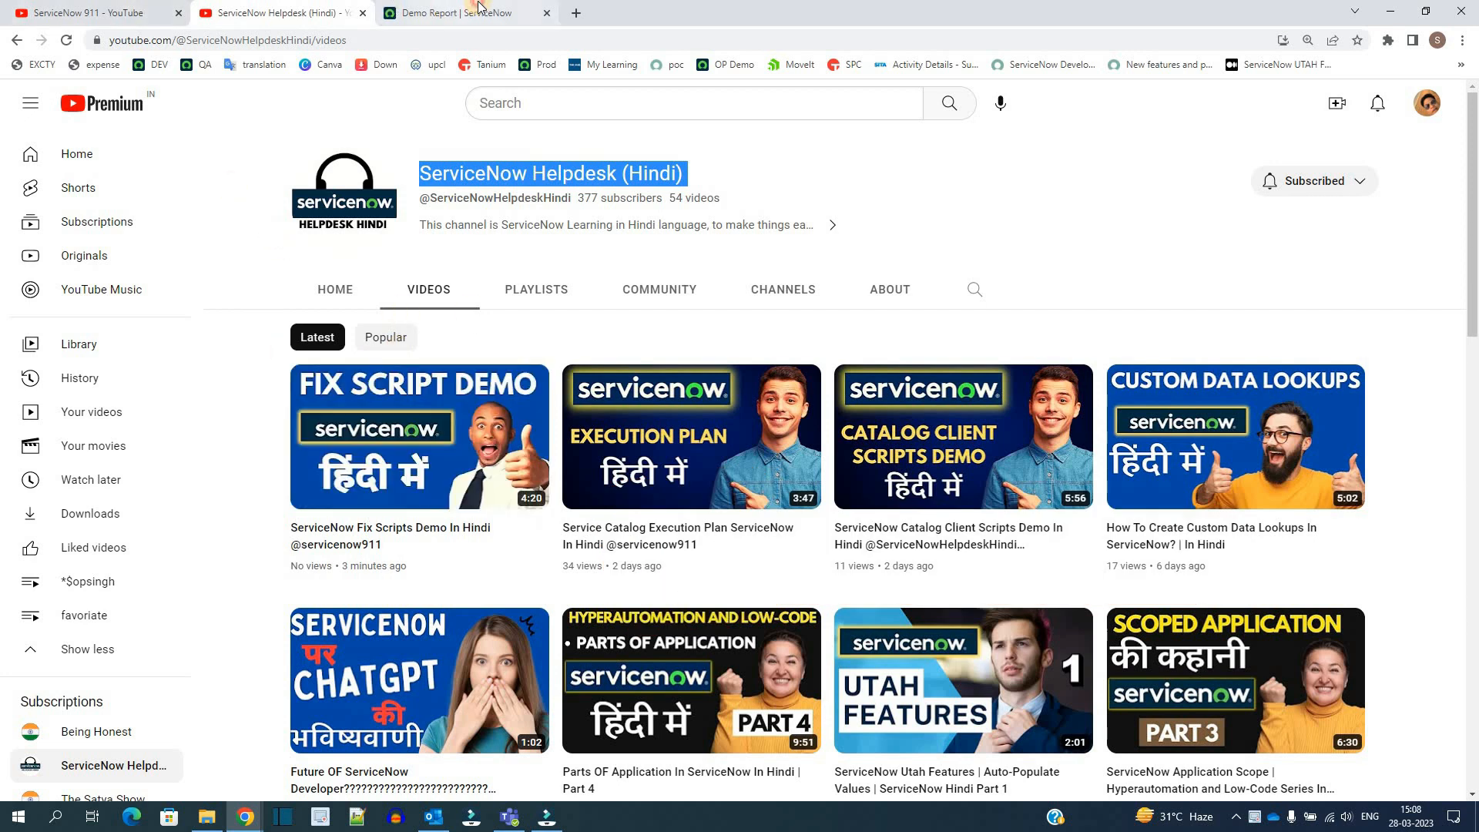
click(462, 12)
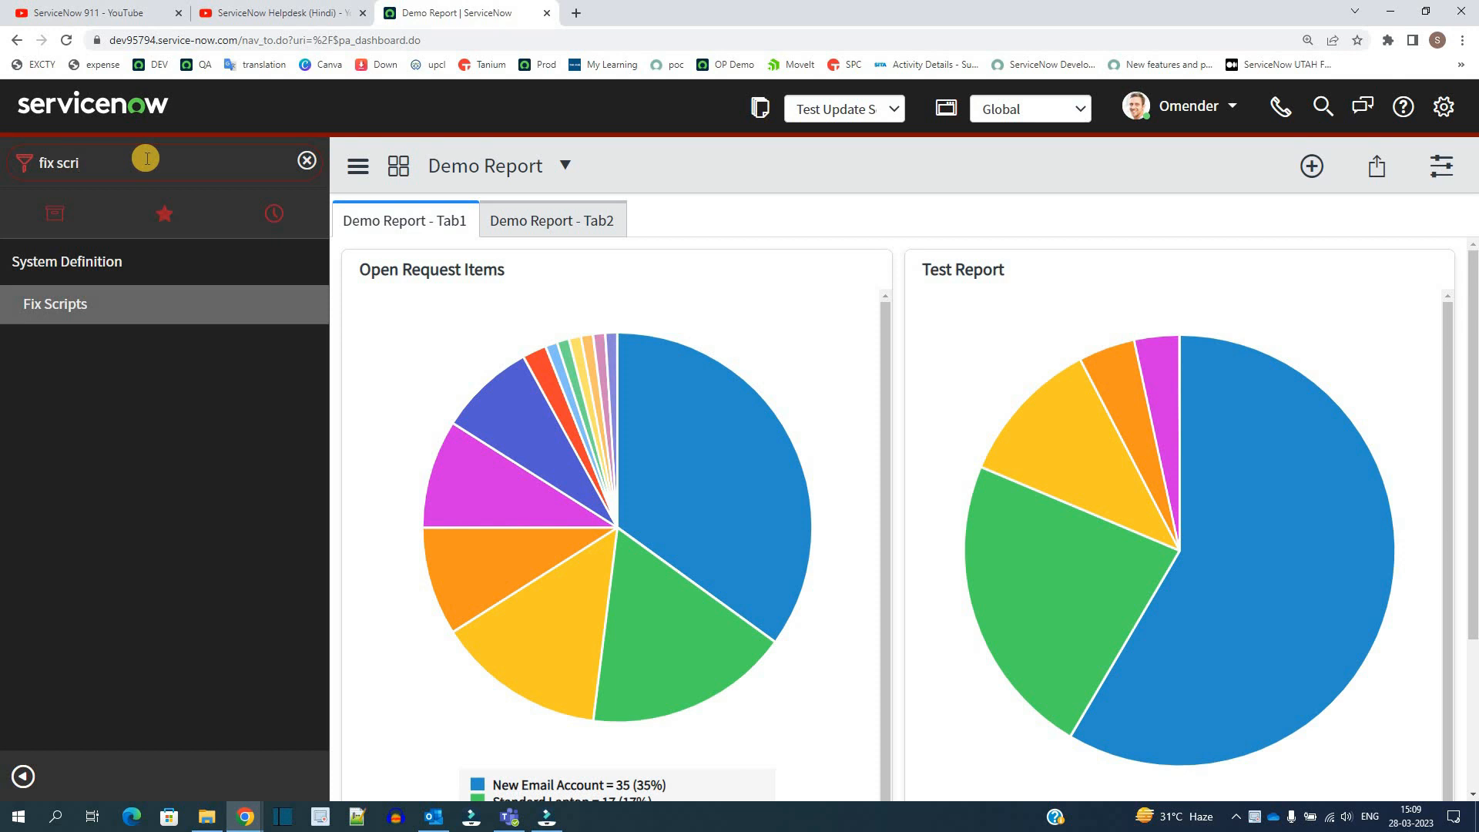
mouse_move(54, 303)
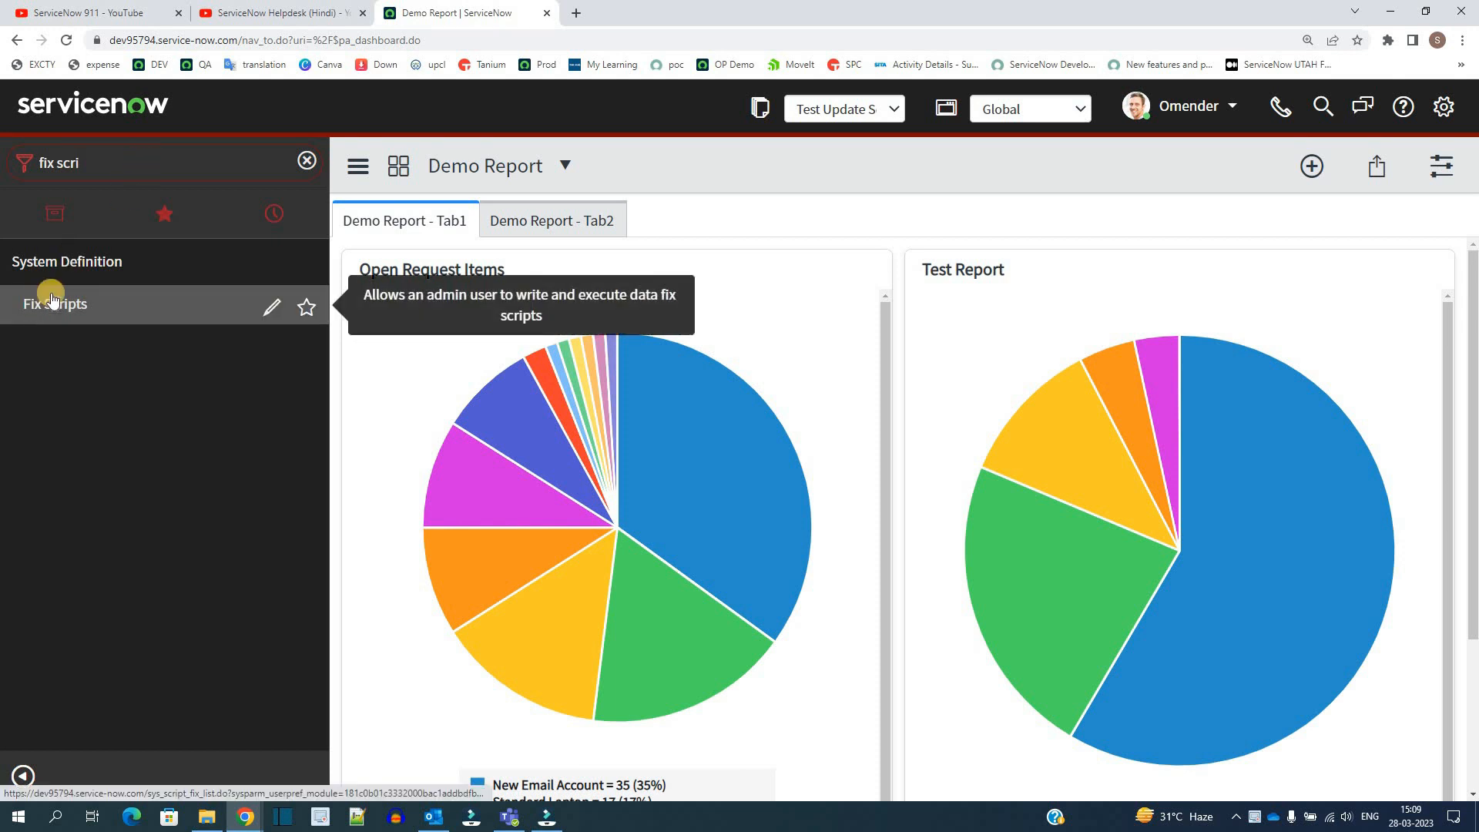
Step: Open System Definition > Fix Scripts and the "sla_breakdown_core" not extendable record
click(54, 303)
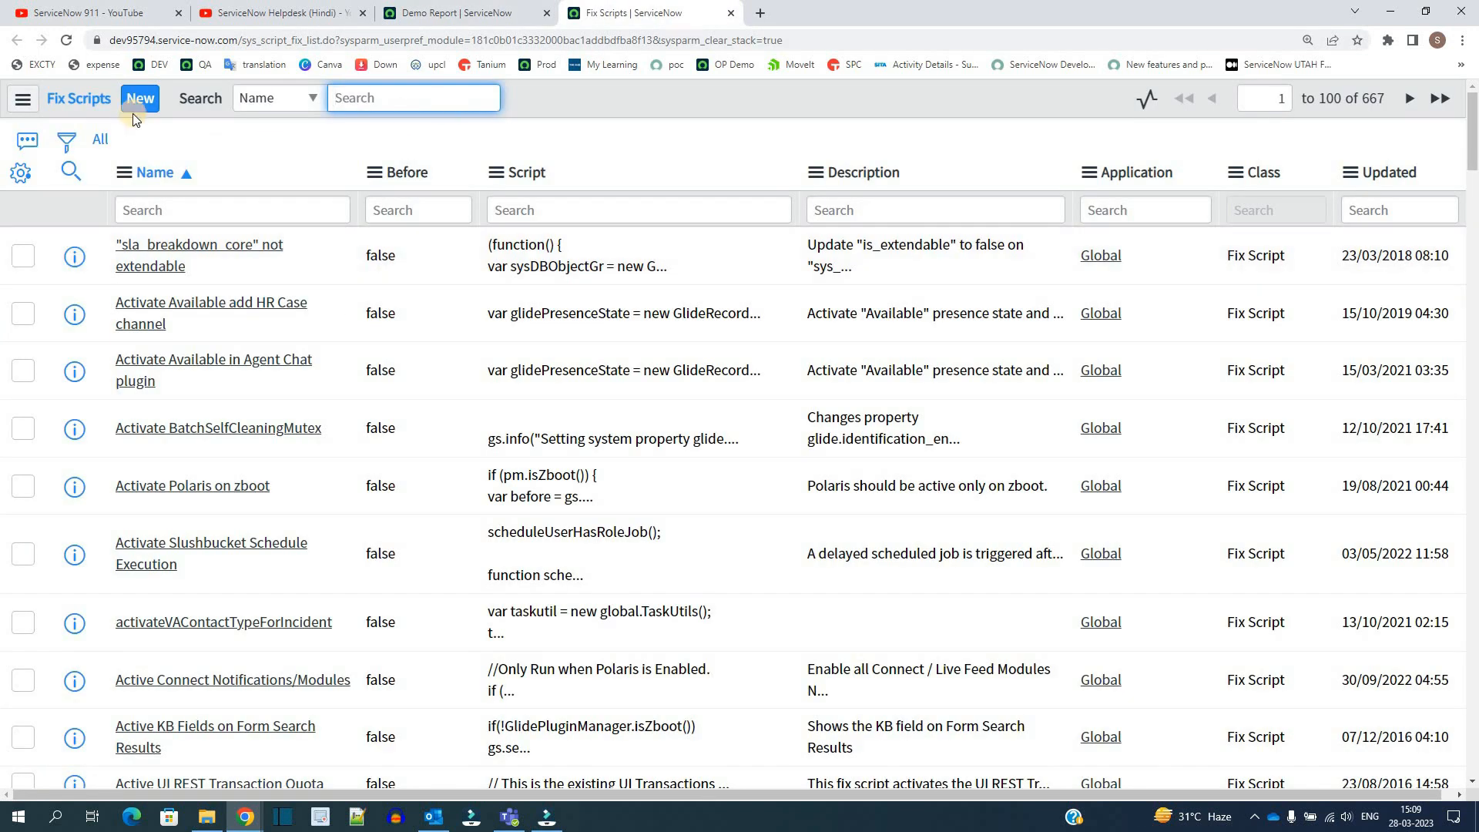
mouse_move(74, 256)
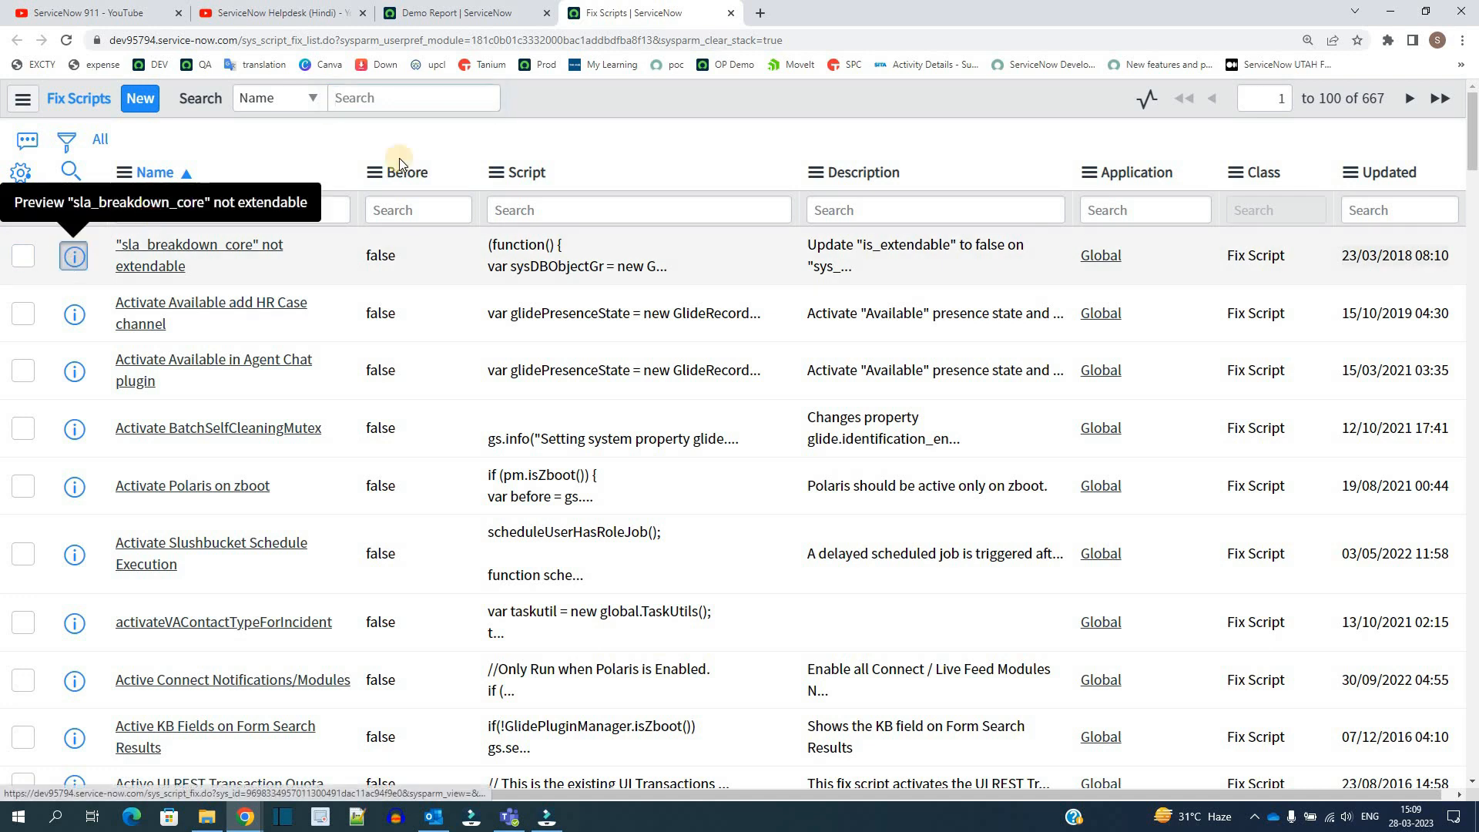
click(198, 255)
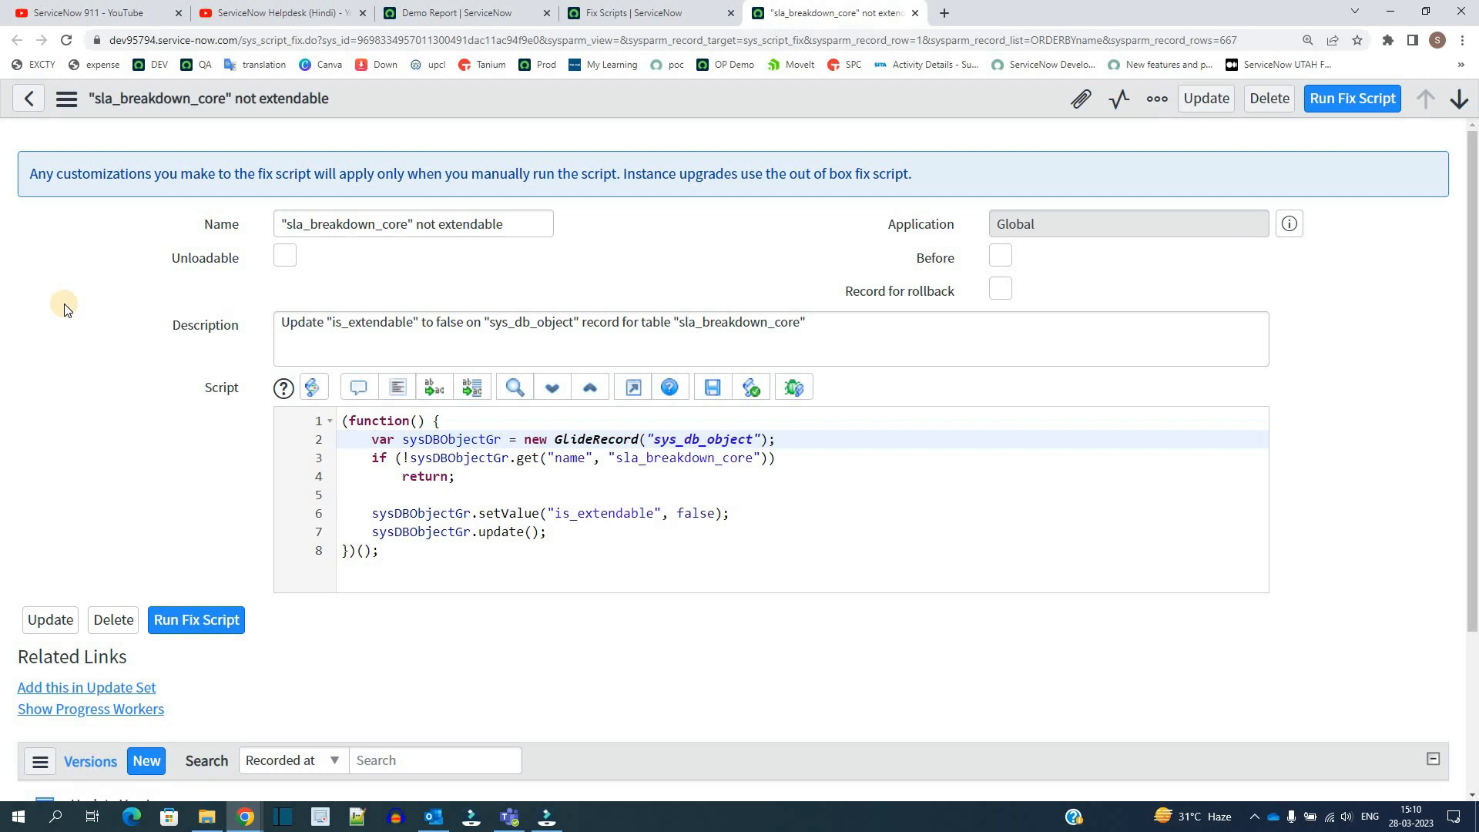
mouse_move(1029, 23)
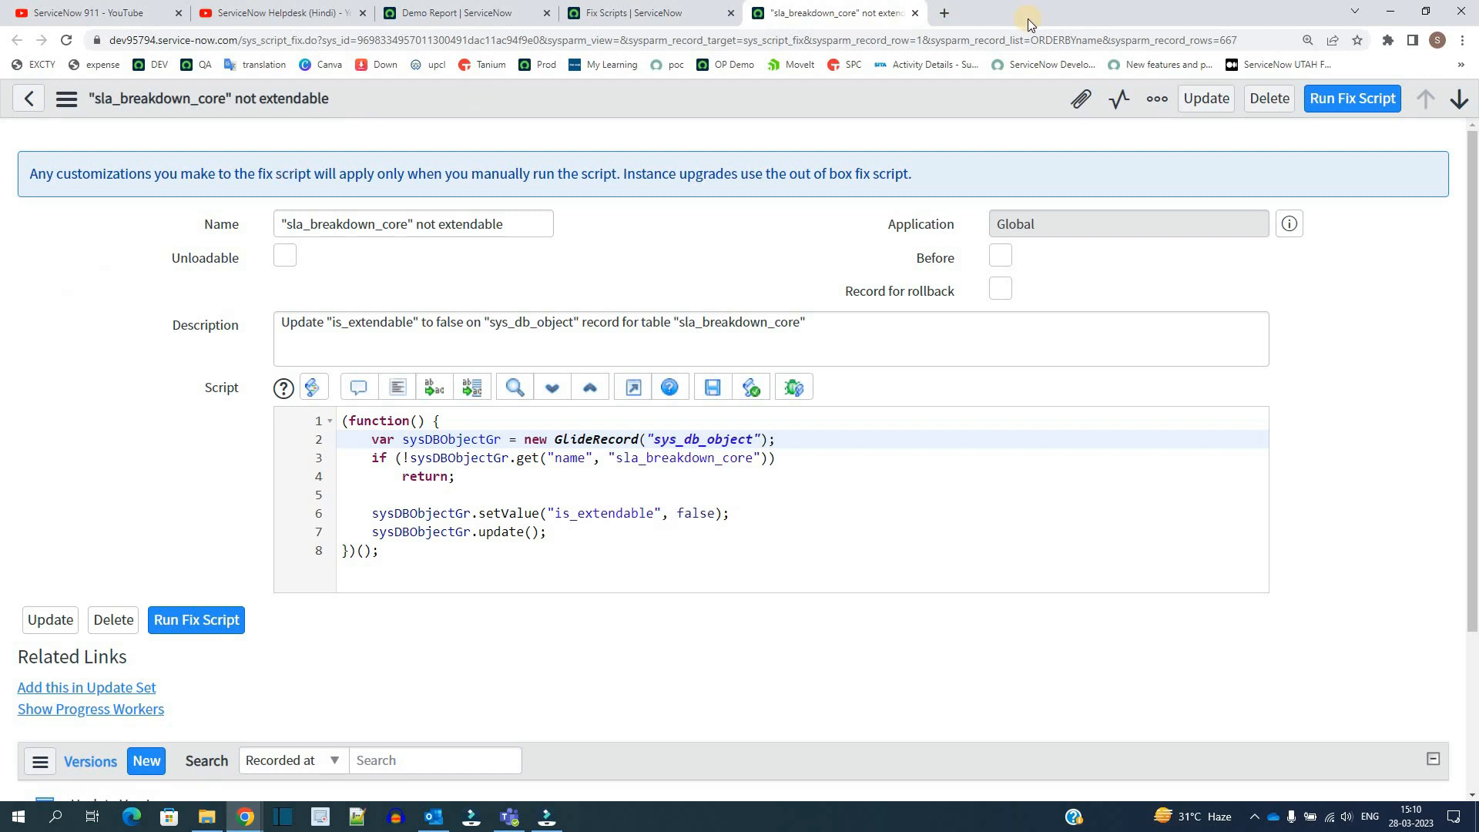
mouse_move(1352, 98)
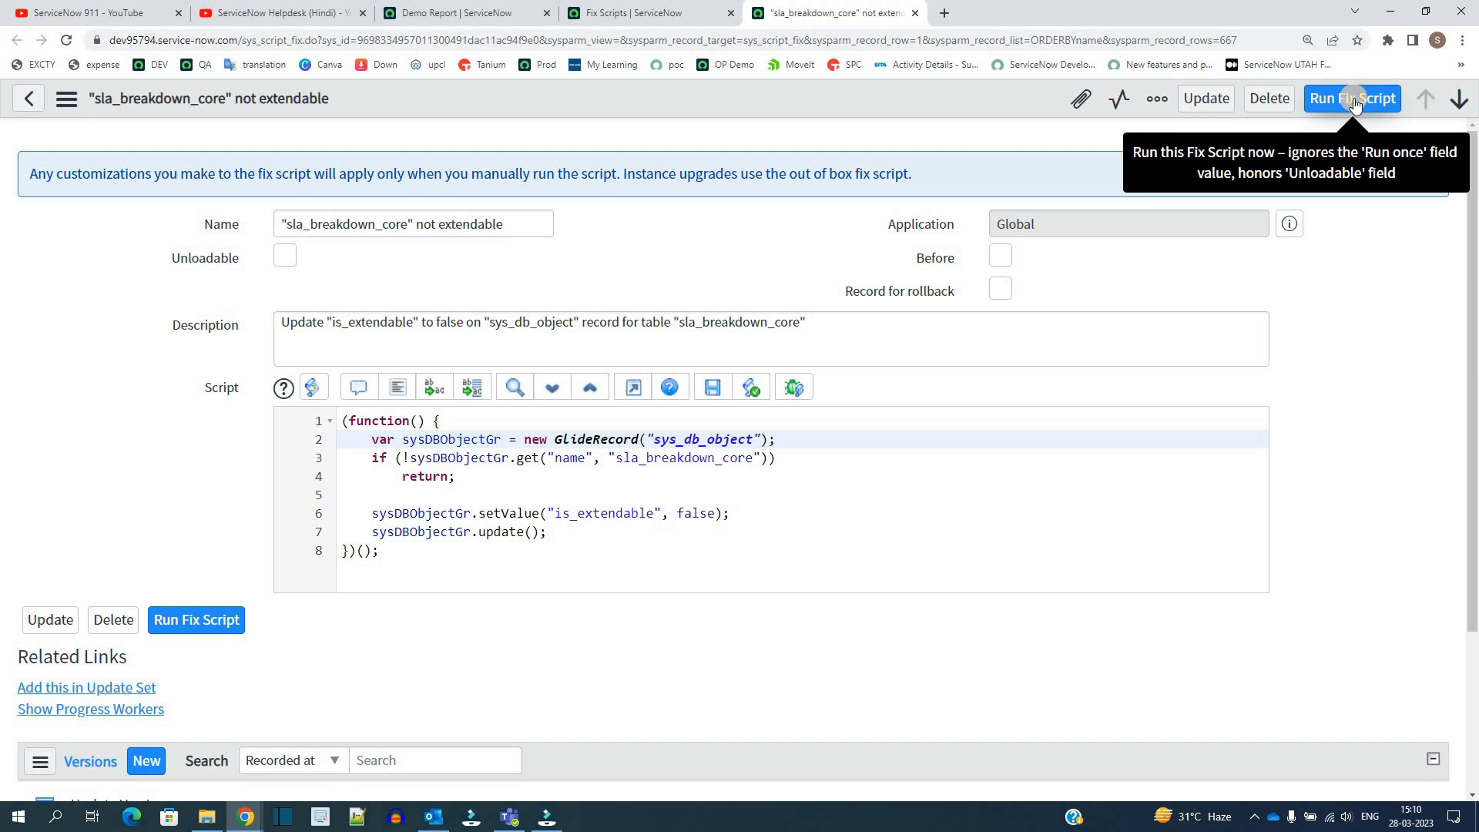
mouse_move(717, 137)
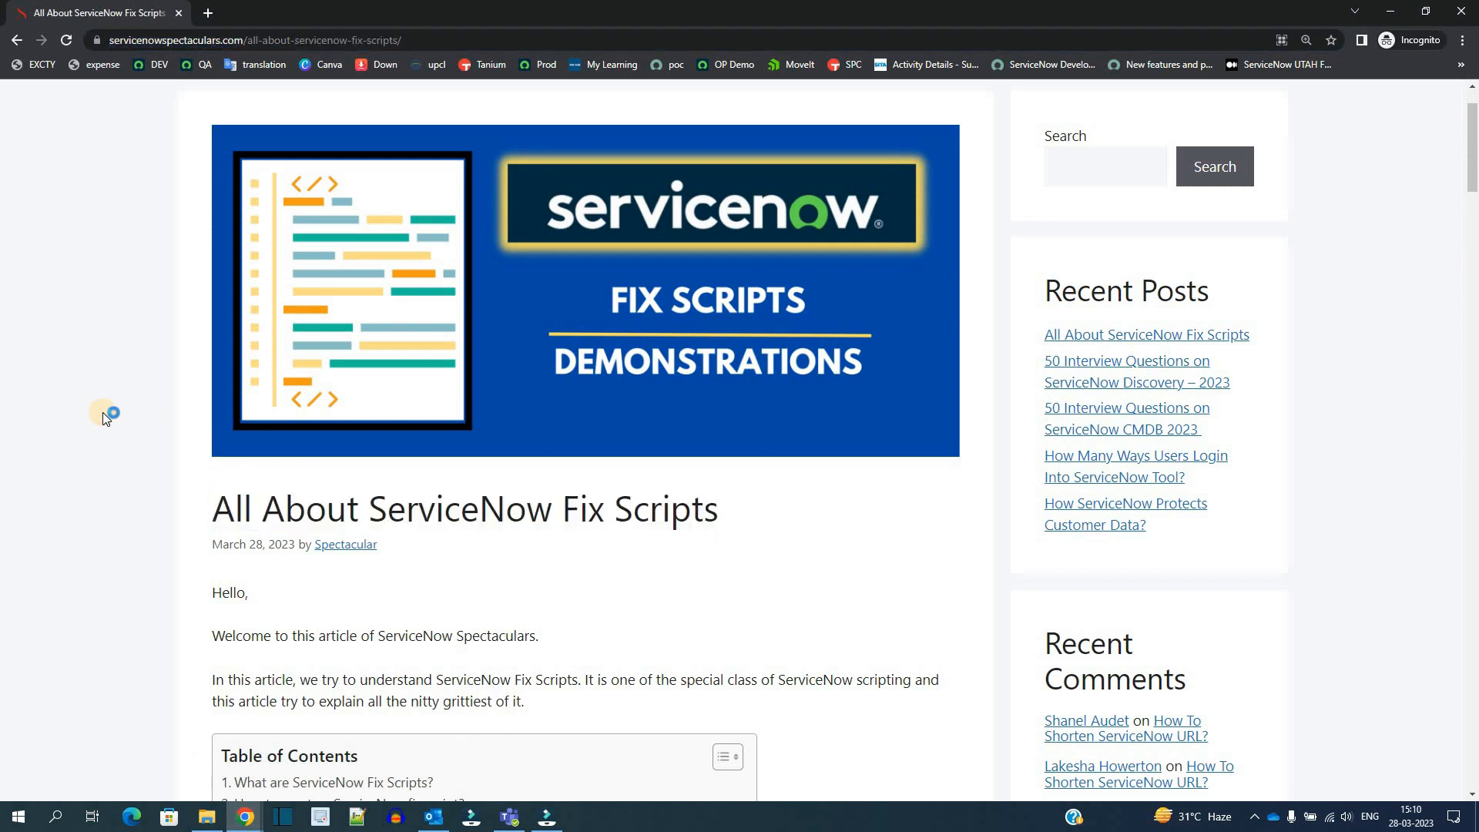
Step: Scroll the All About ServiceNow Fix Scripts article down to its Table of Contents
scroll(down, 3)
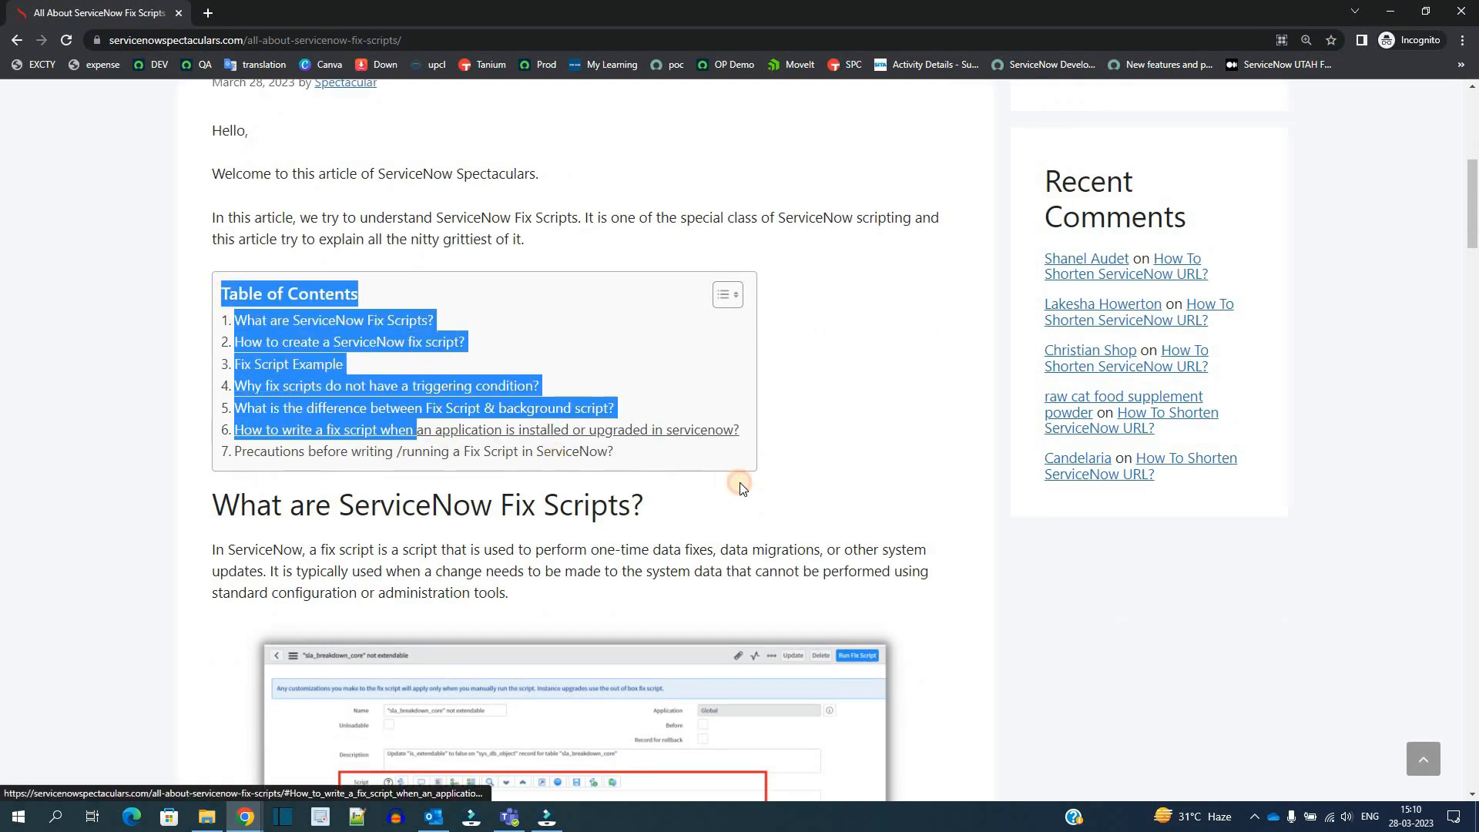
click(340, 325)
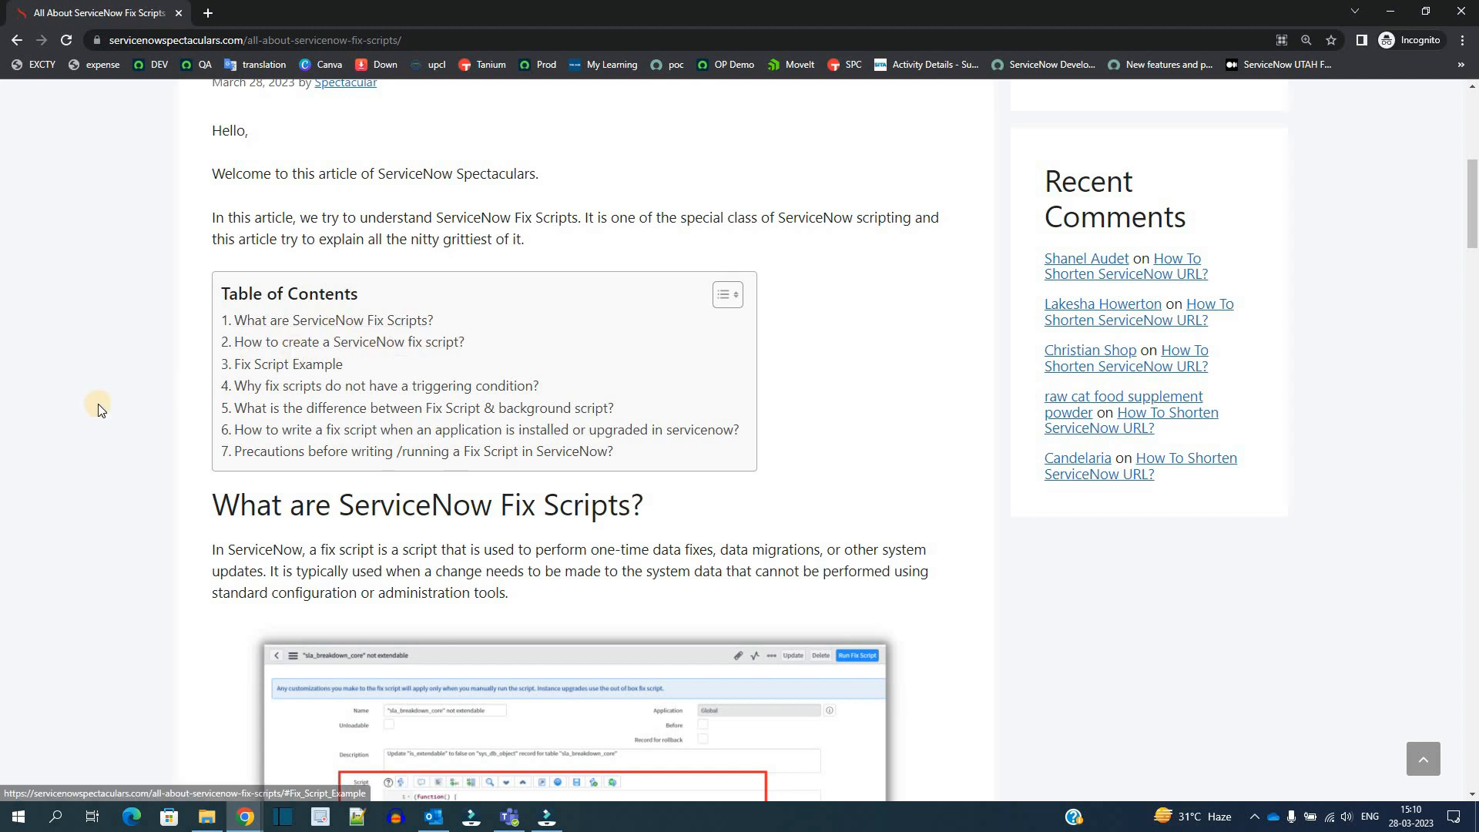
mouse_move(375, 429)
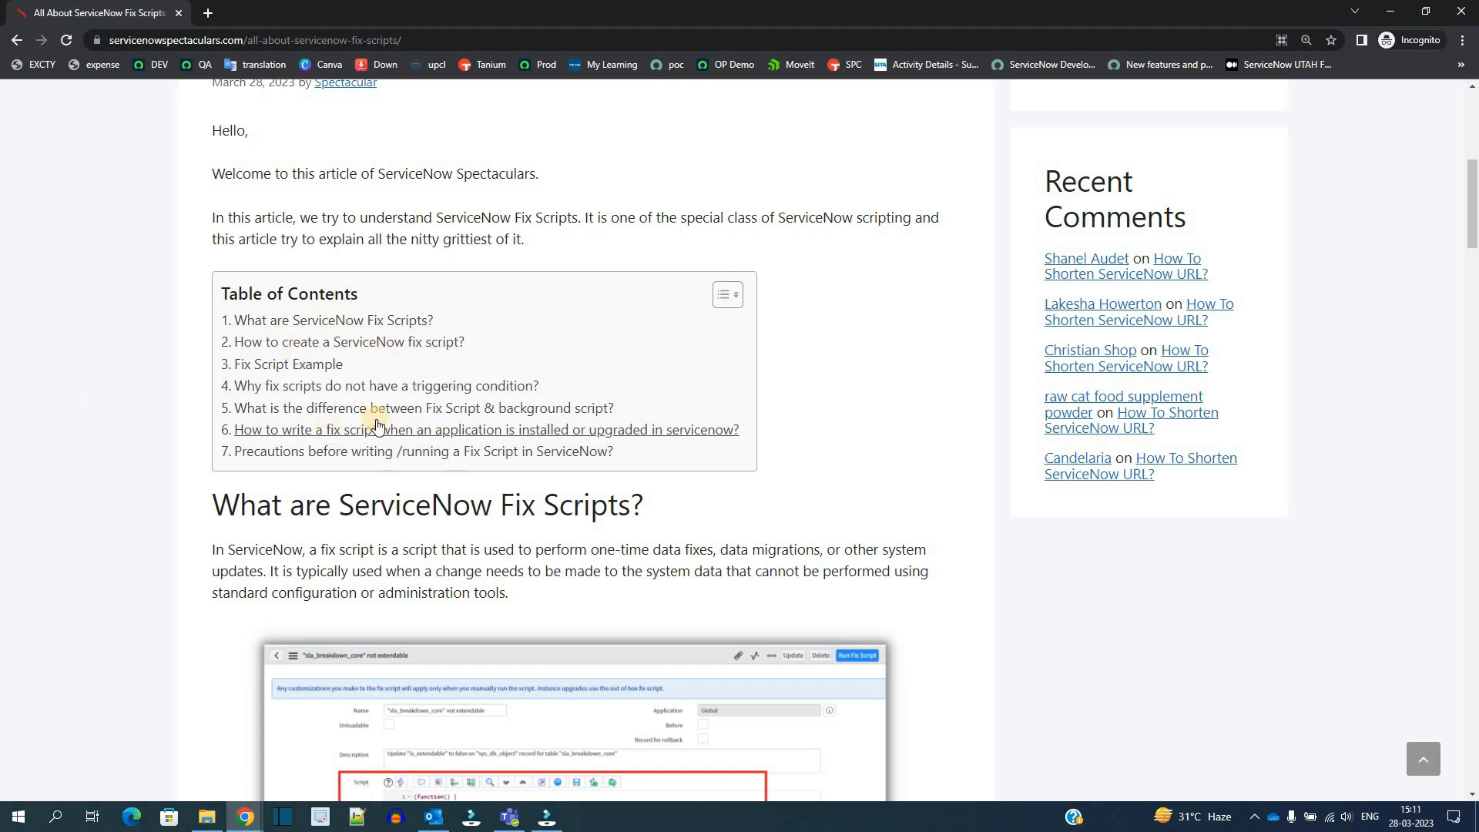
mouse_move(587, 412)
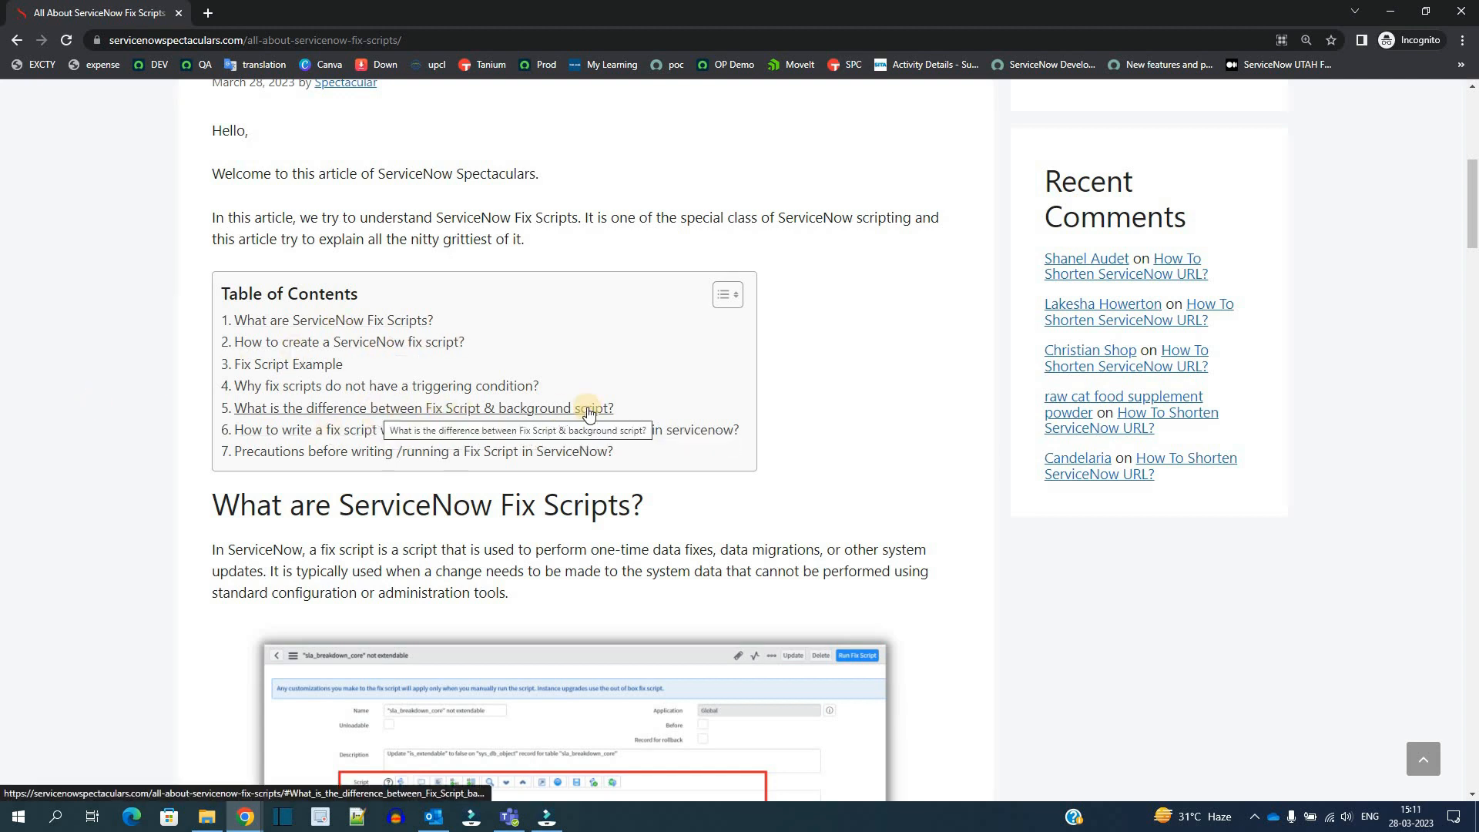
double_click(422, 408)
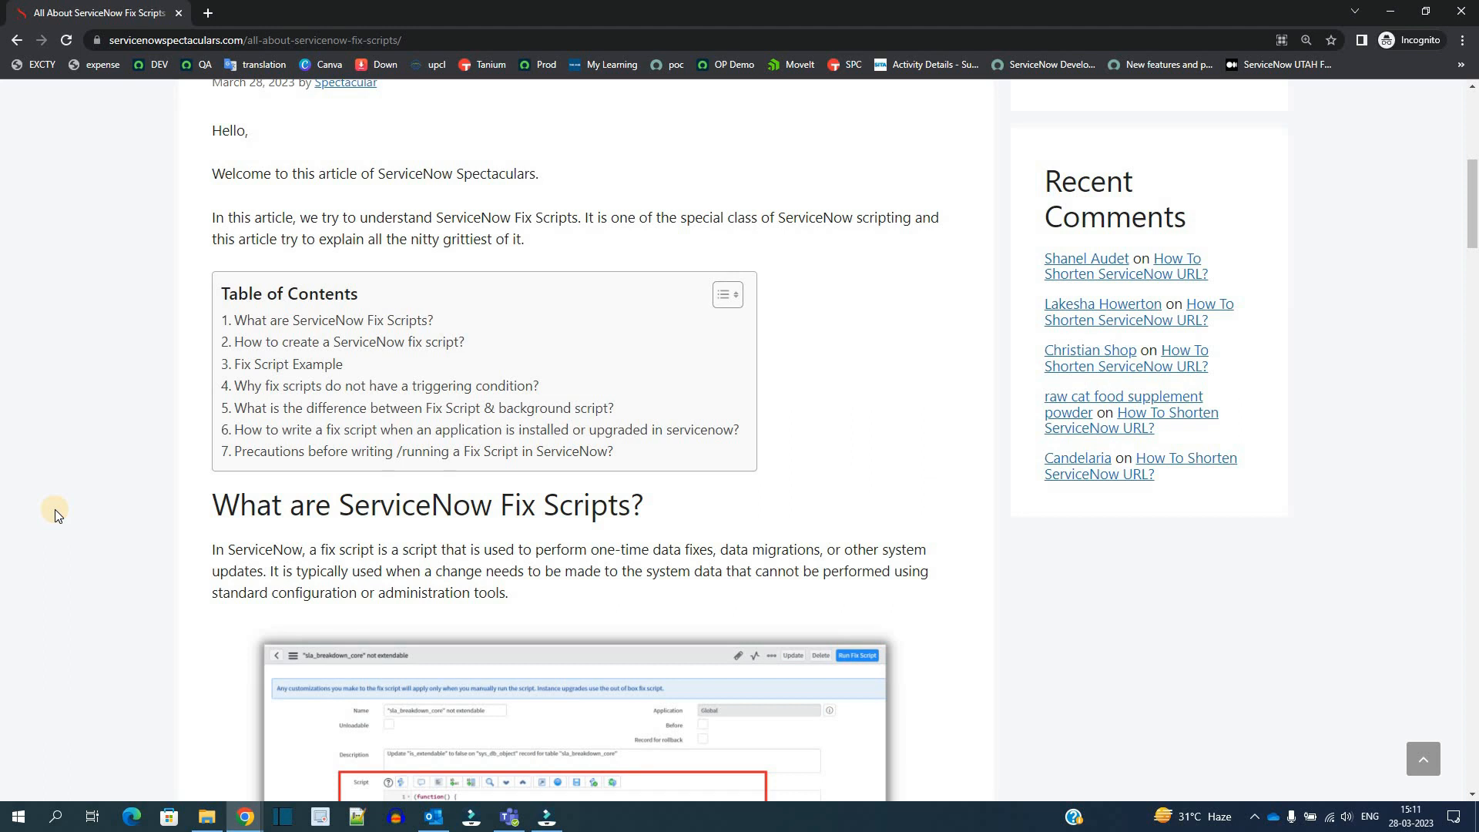
mouse_move(83, 441)
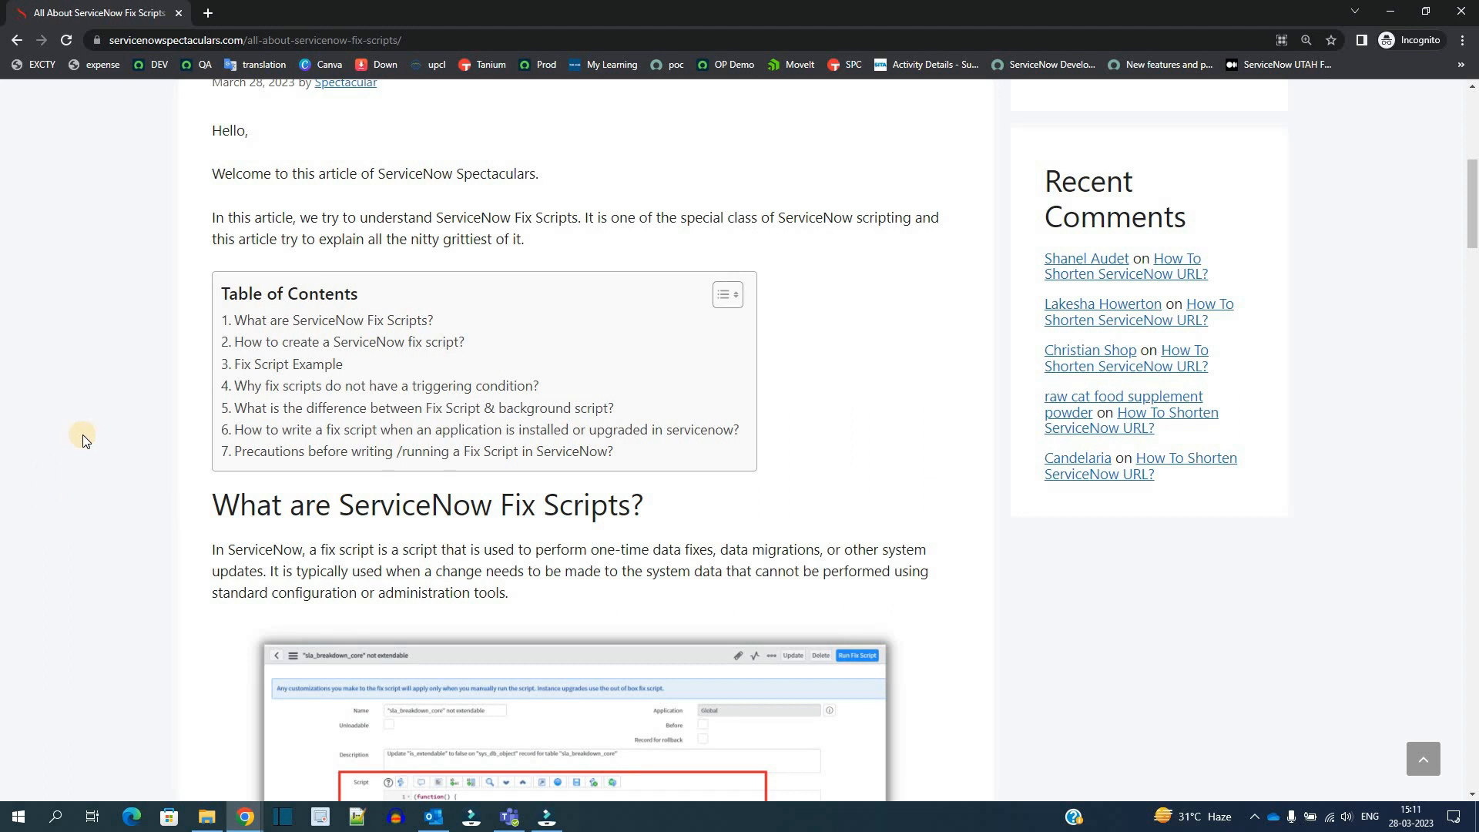
Step: Read the 'What are ServiceNow Fix Scripts?' definition and compare with the record's script
scroll(down, 3)
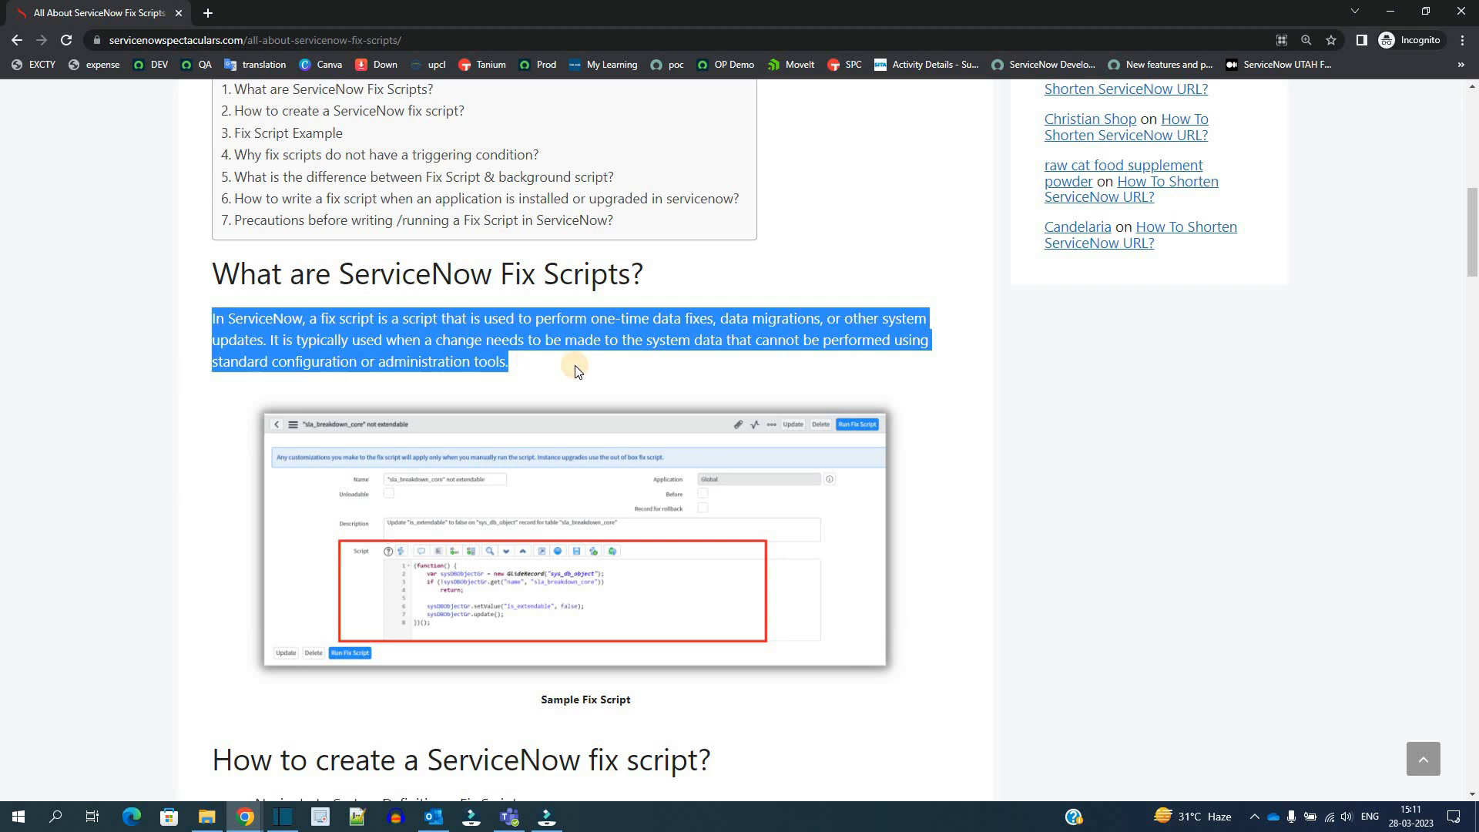
click(700, 318)
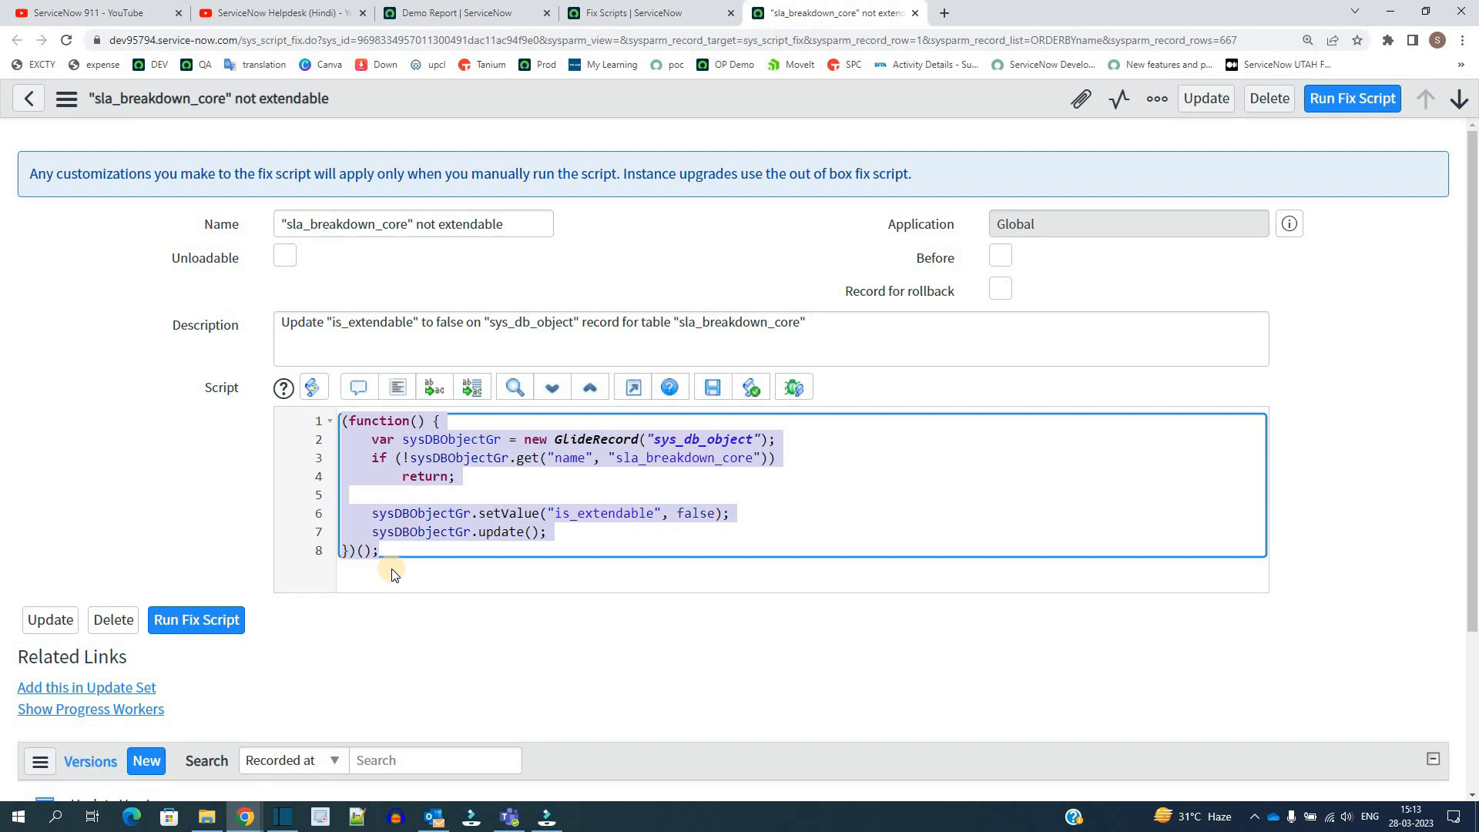
click(98, 12)
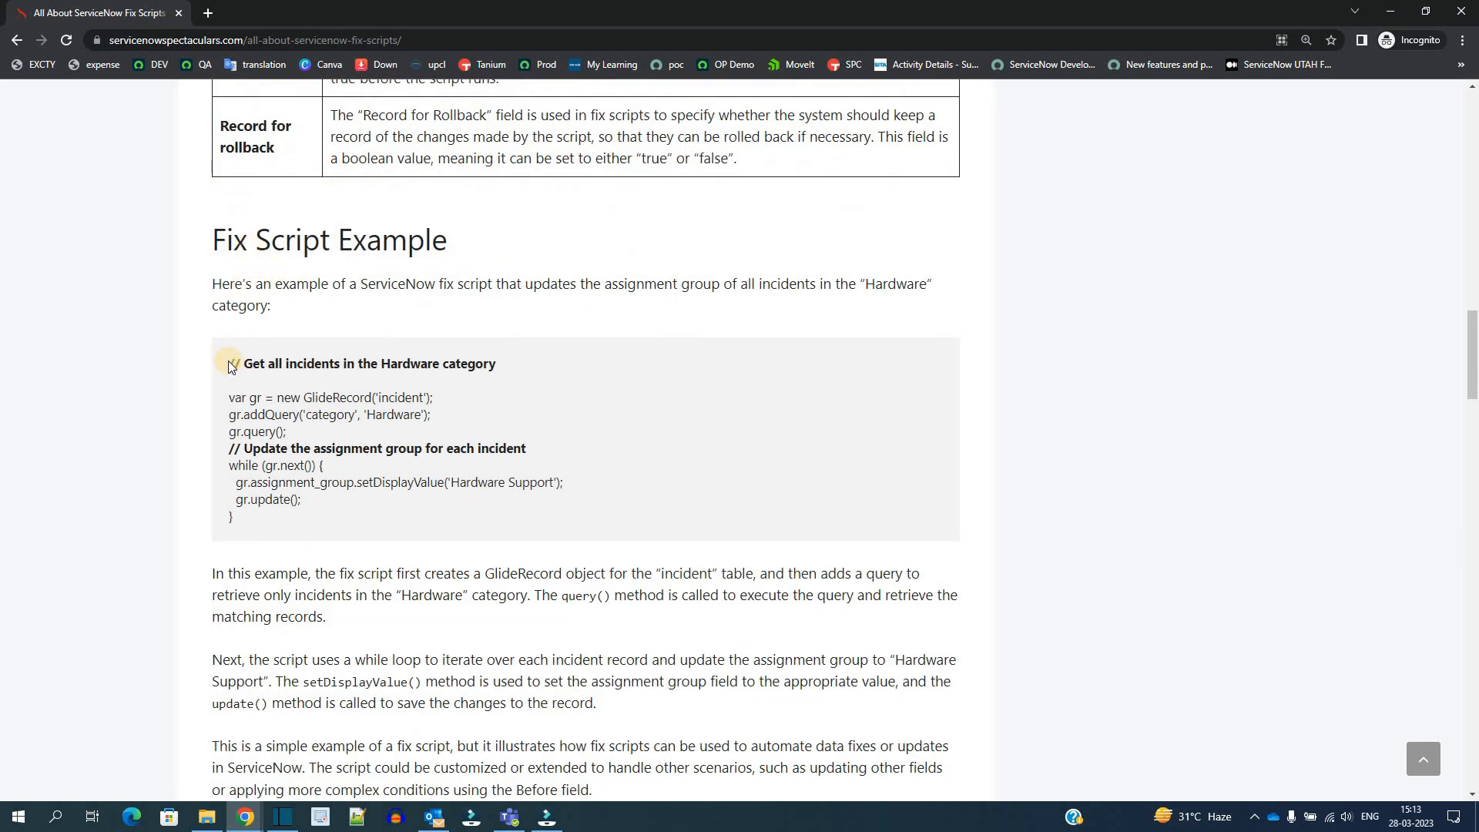
Step: Scroll to the Fix Script Example section and read the summary below the code
scroll(down, 3)
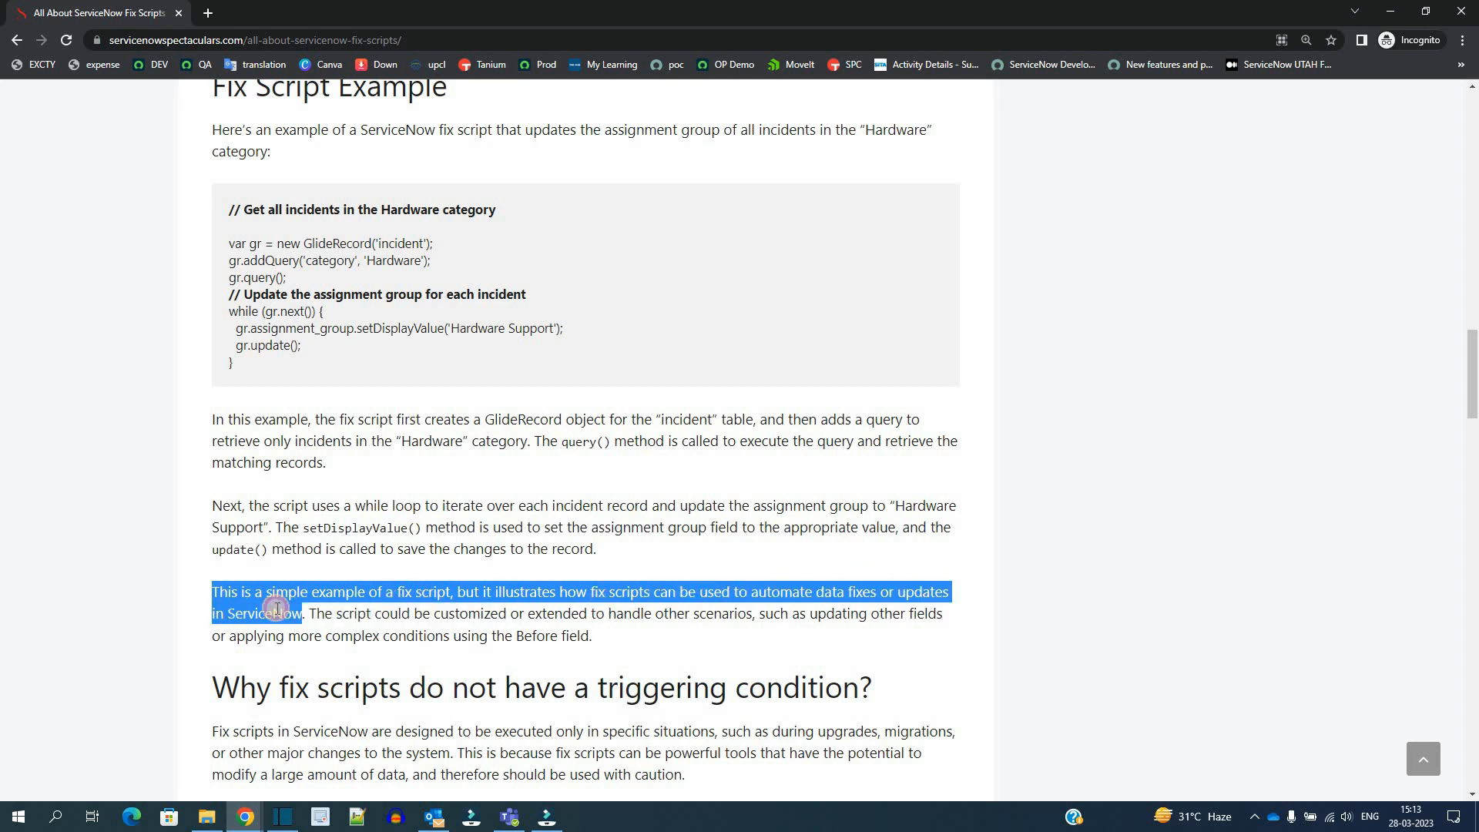
click(154, 478)
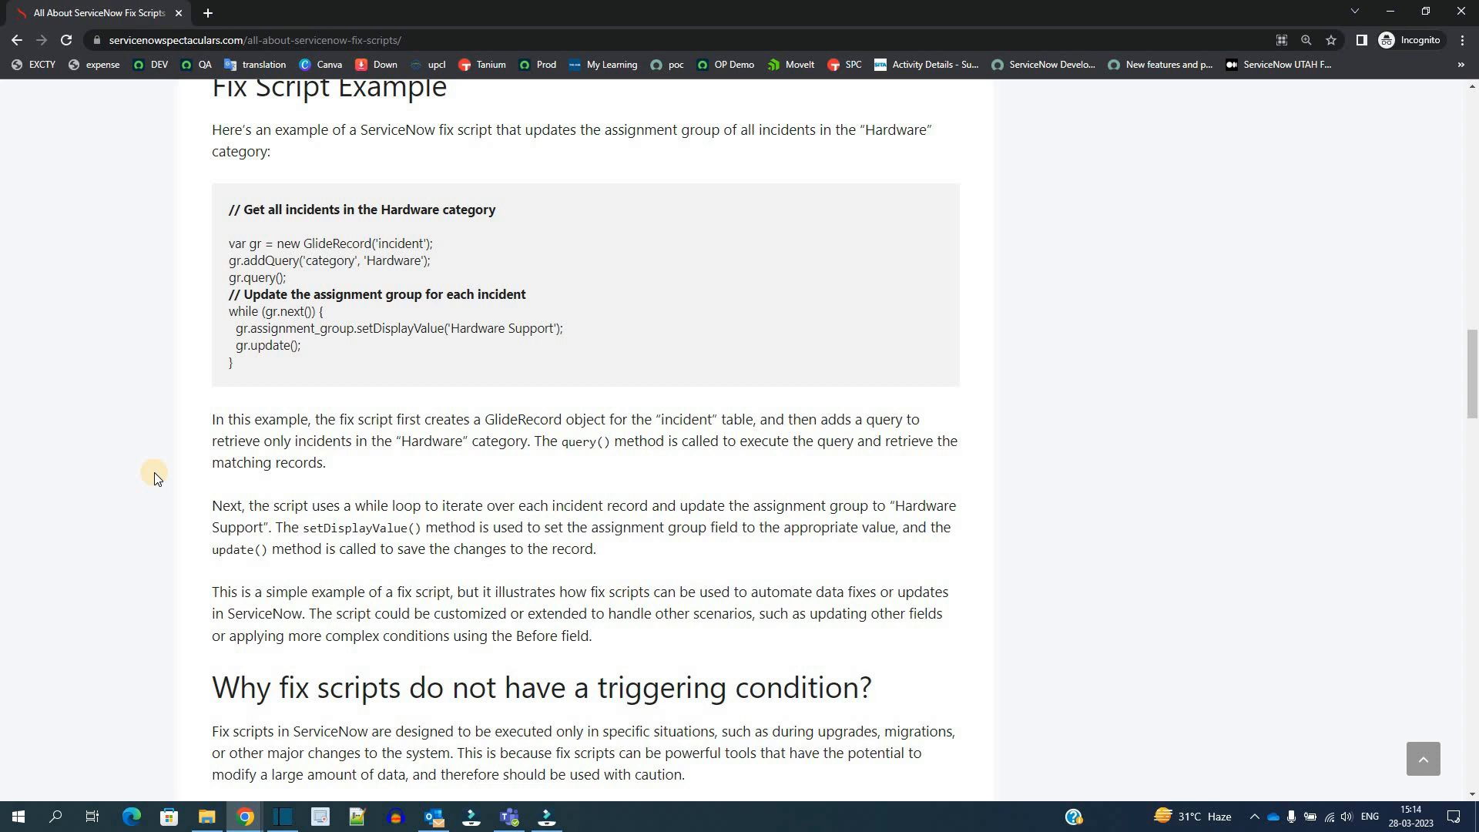
click(833, 13)
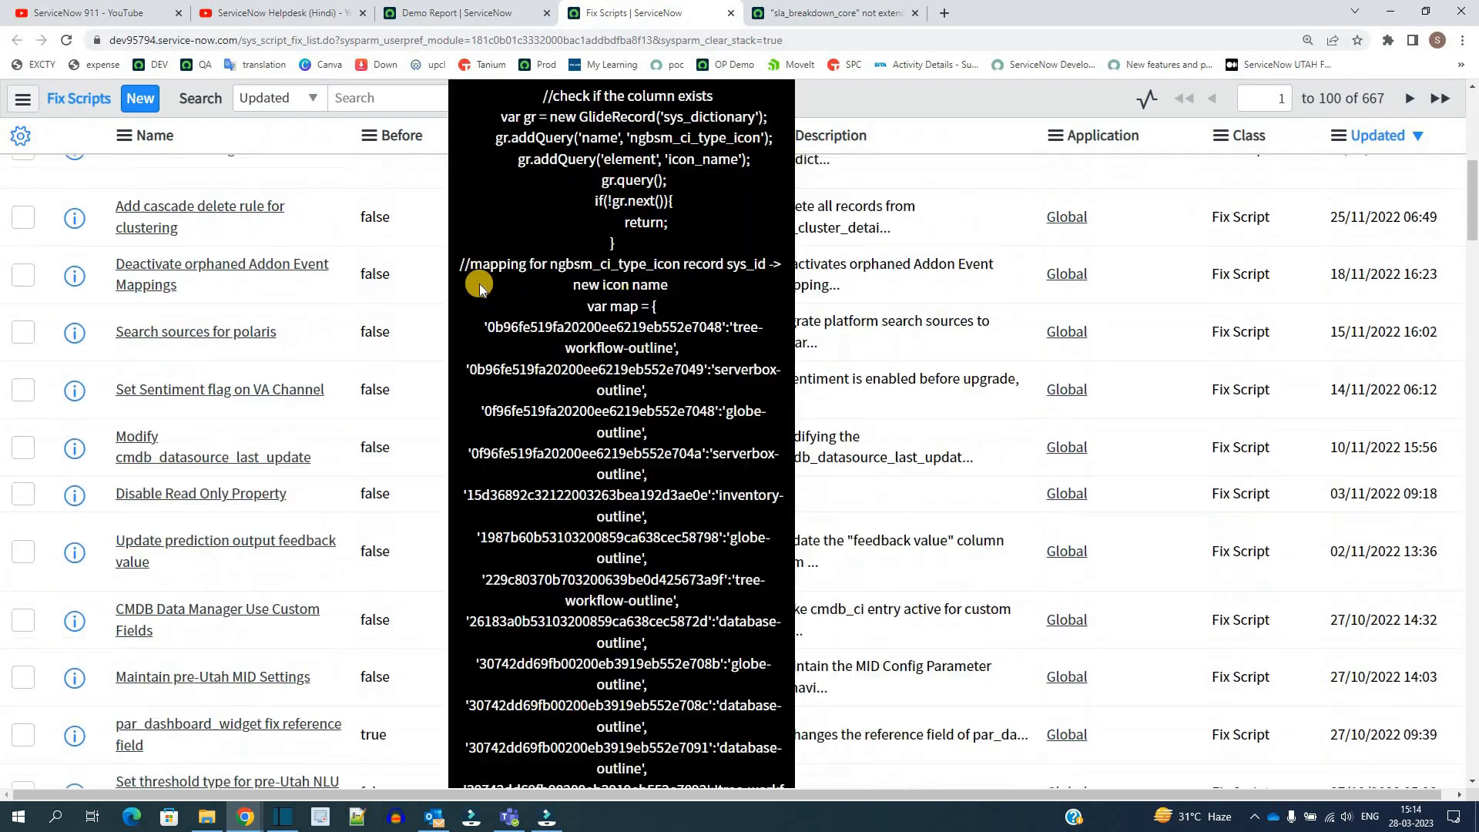
Step: Open the 'Test Fix Script :)' record from the Fix Scripts list in a new tab
scroll(down, 3)
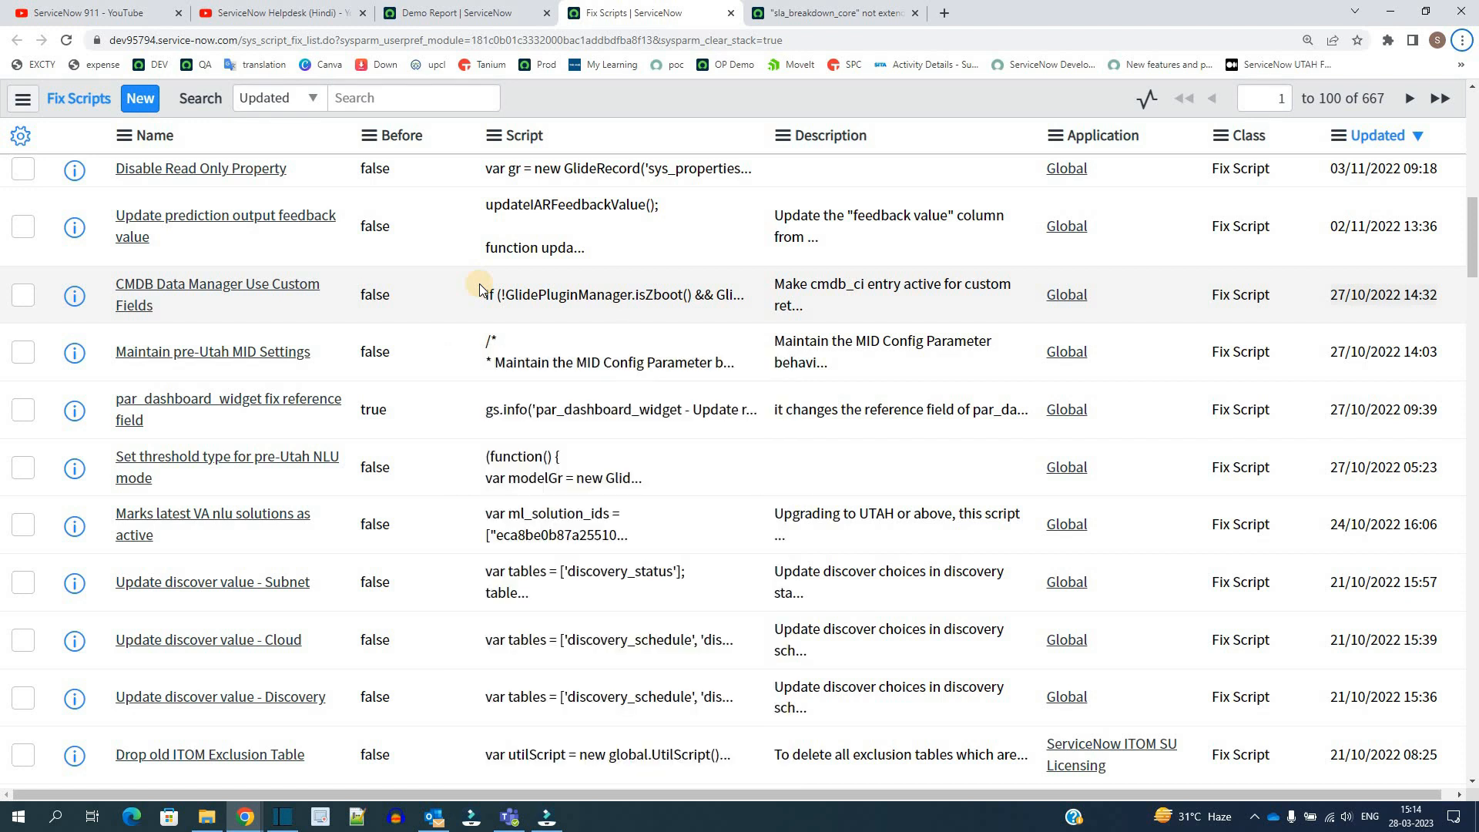
mouse_move(466, 332)
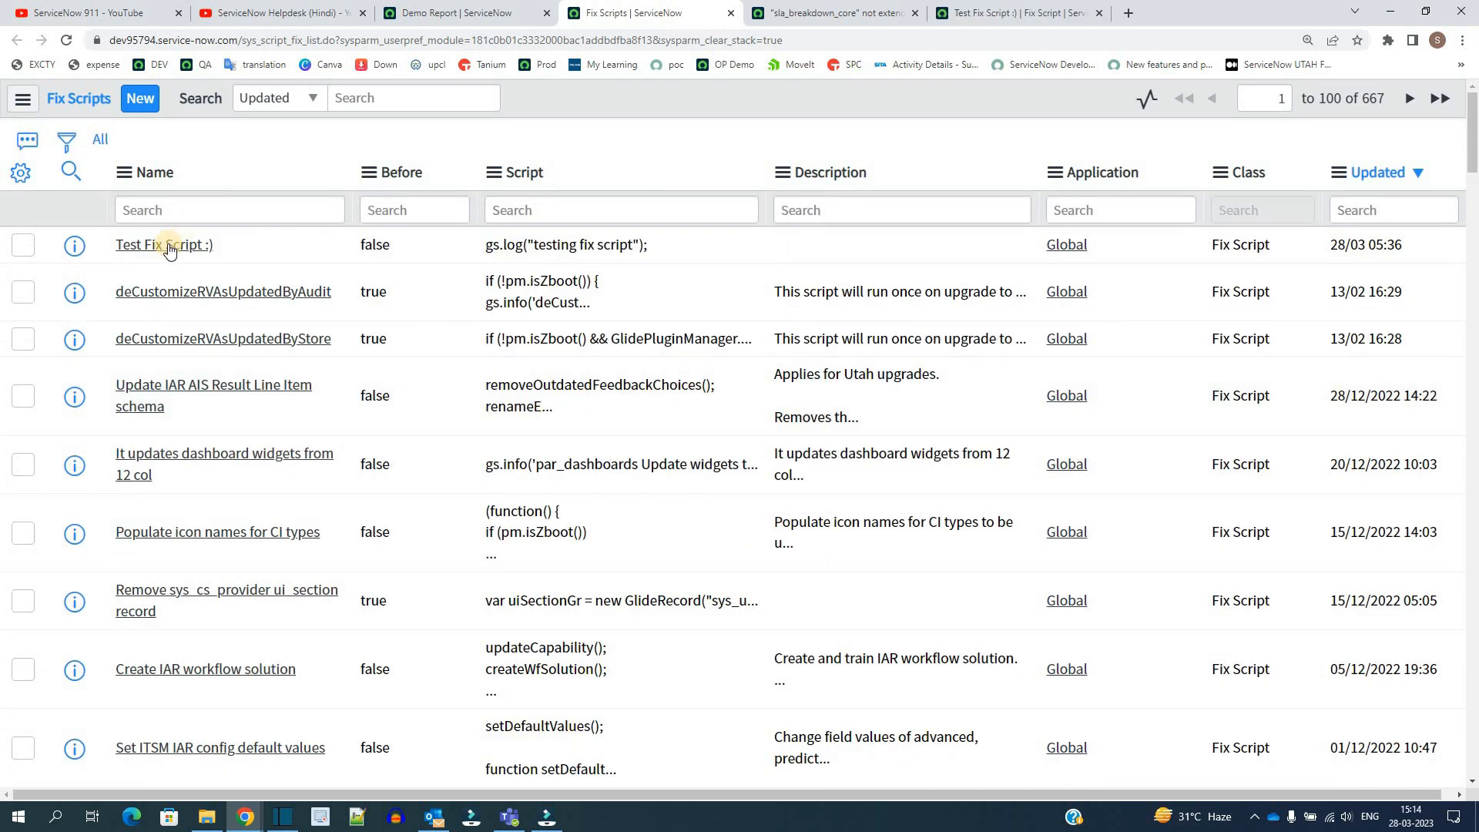
click(163, 244)
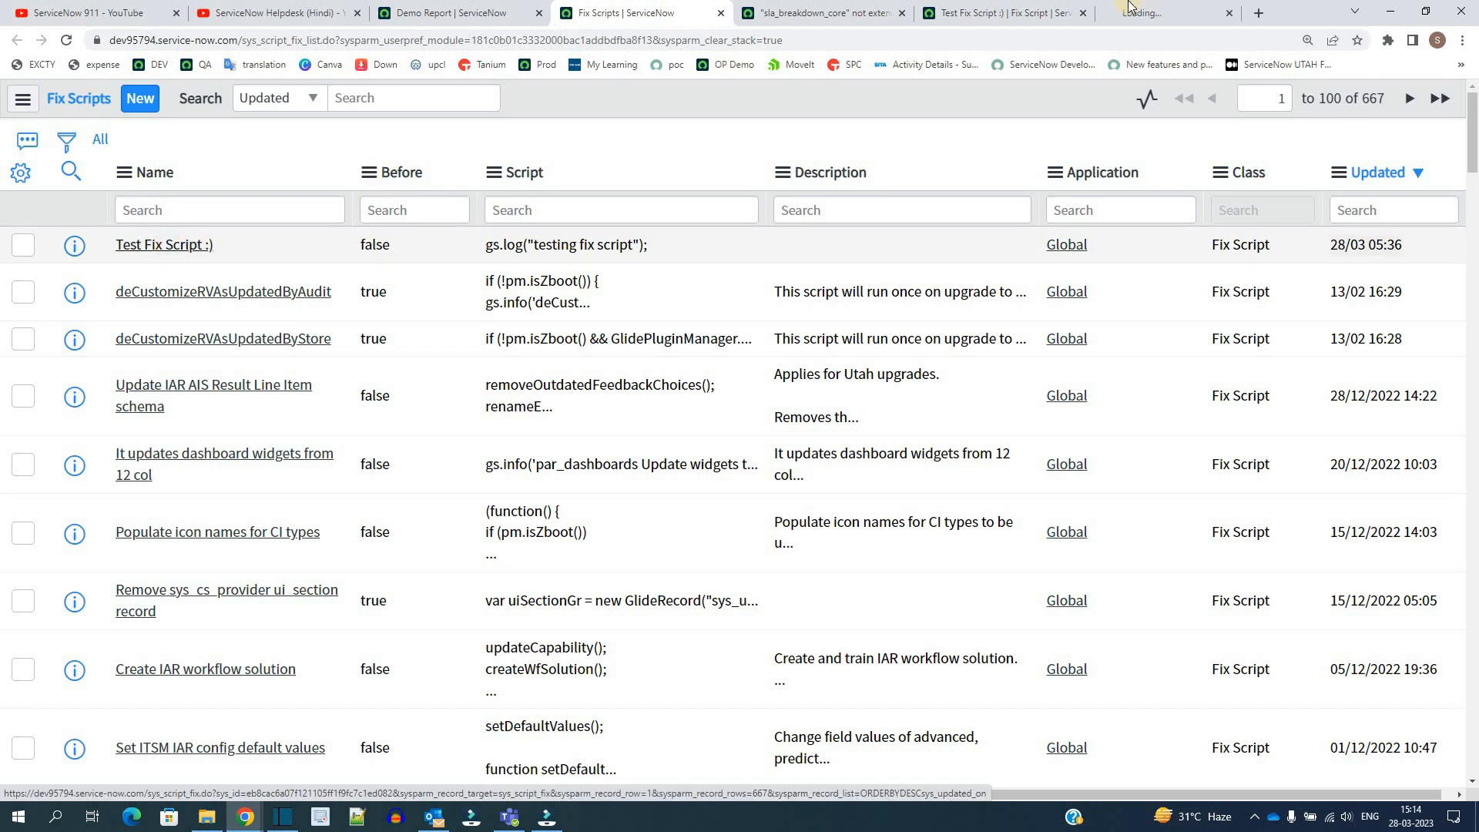
click(163, 244)
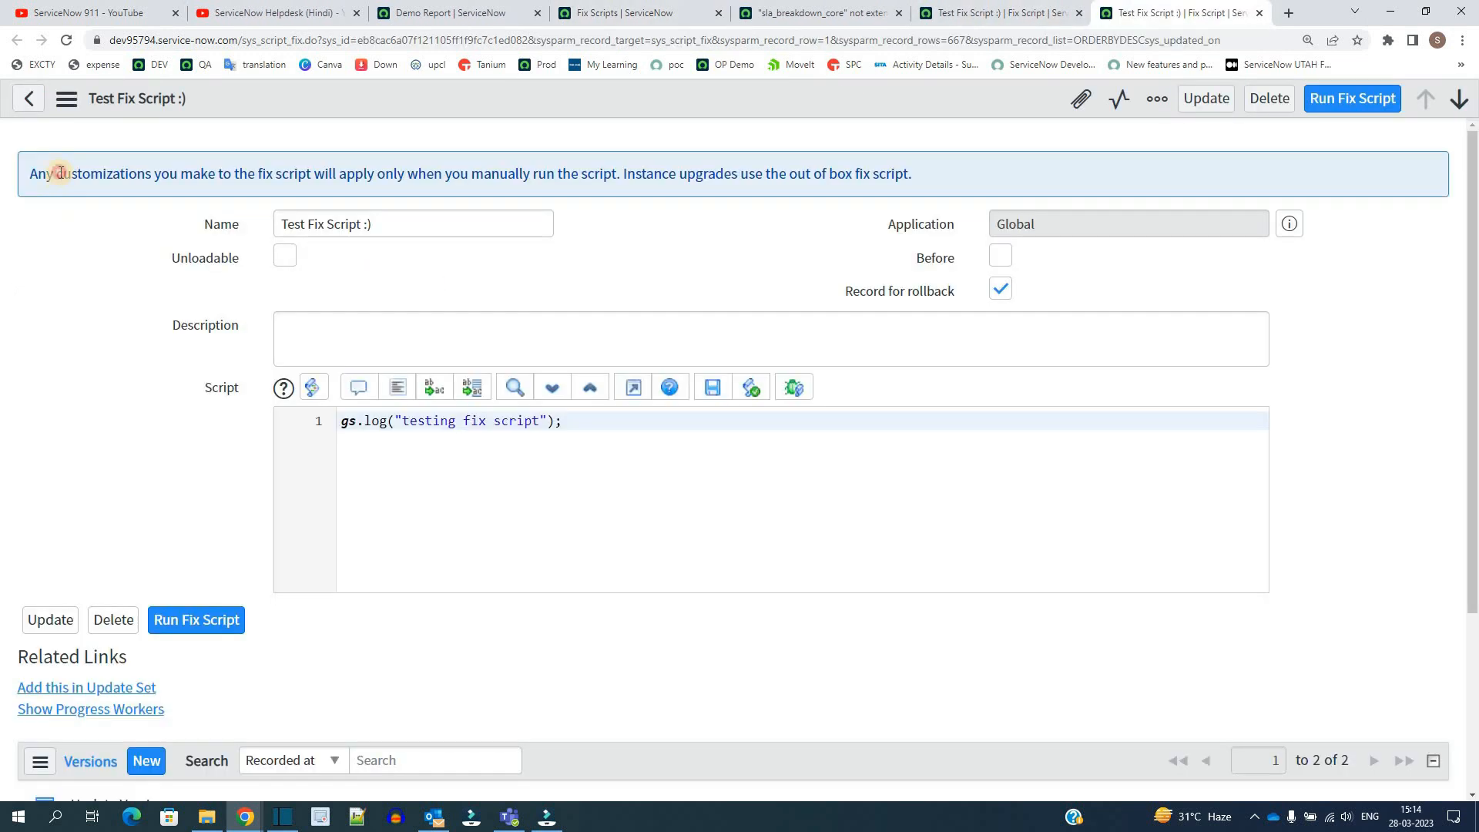
click(1127, 224)
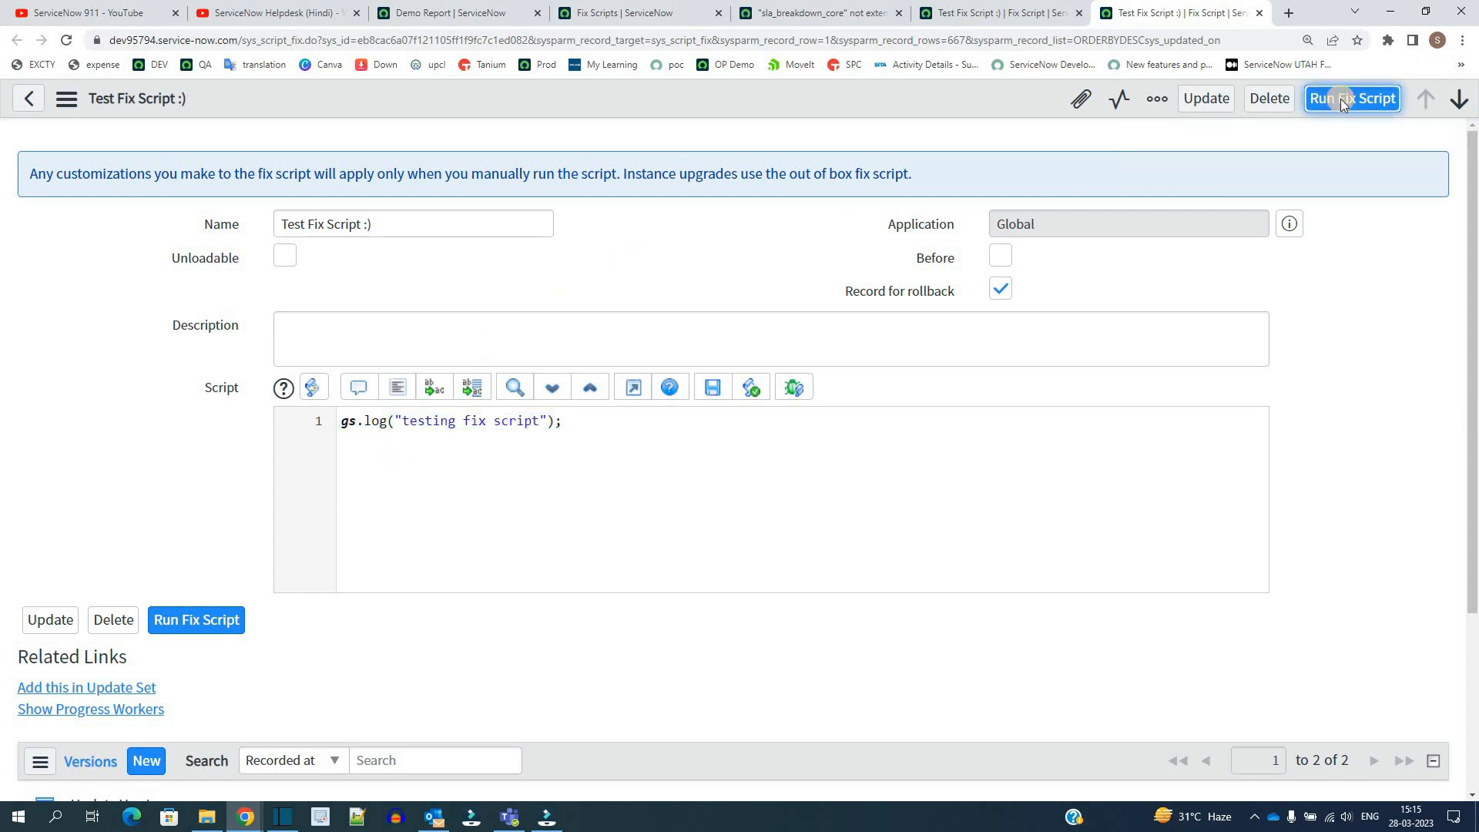
Step: Run Test Fix Script :) with Proceed in Background and close the confirmation
click(1351, 97)
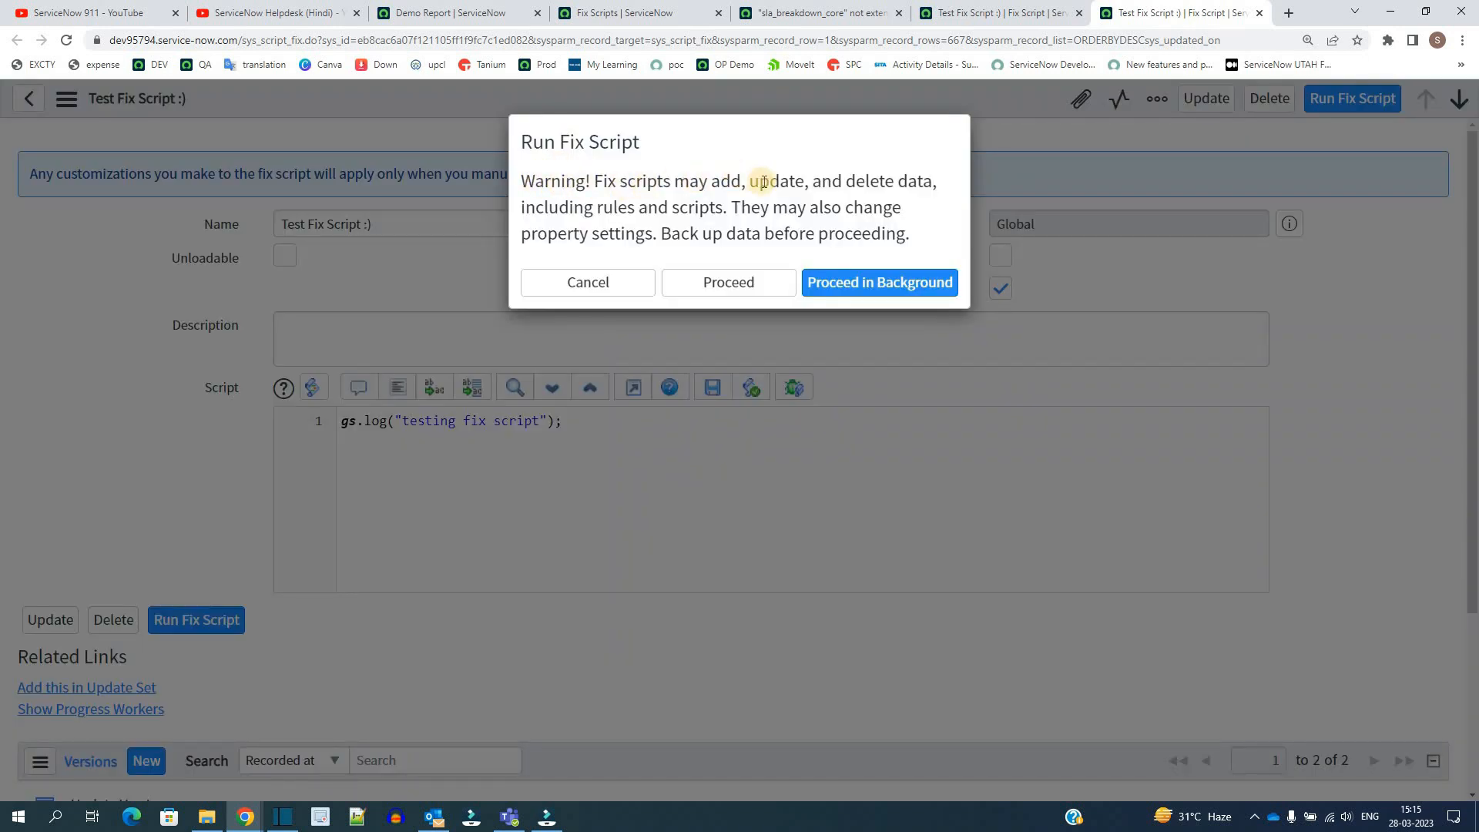
double_click(555, 206)
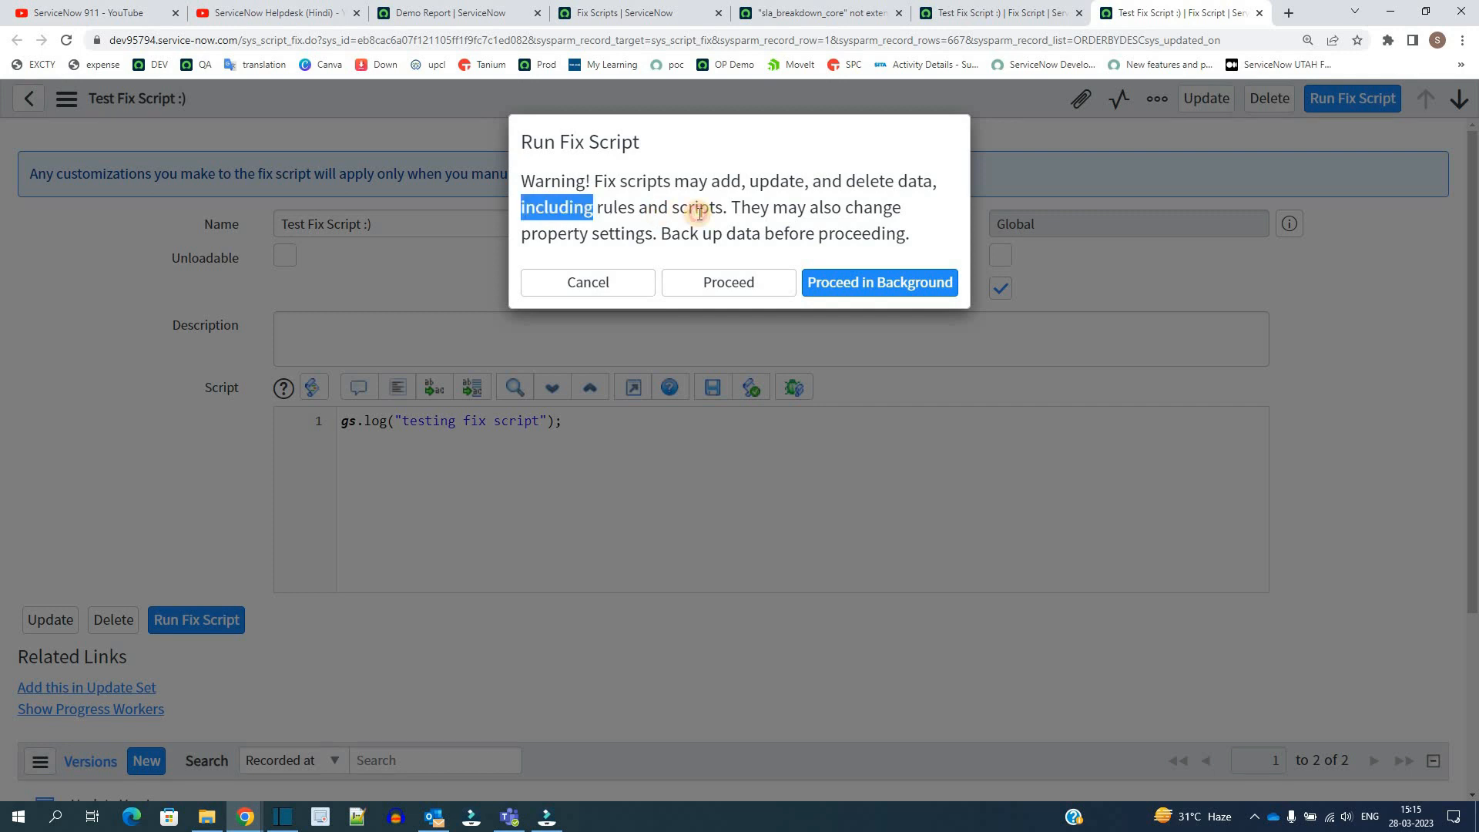
mouse_move(556, 234)
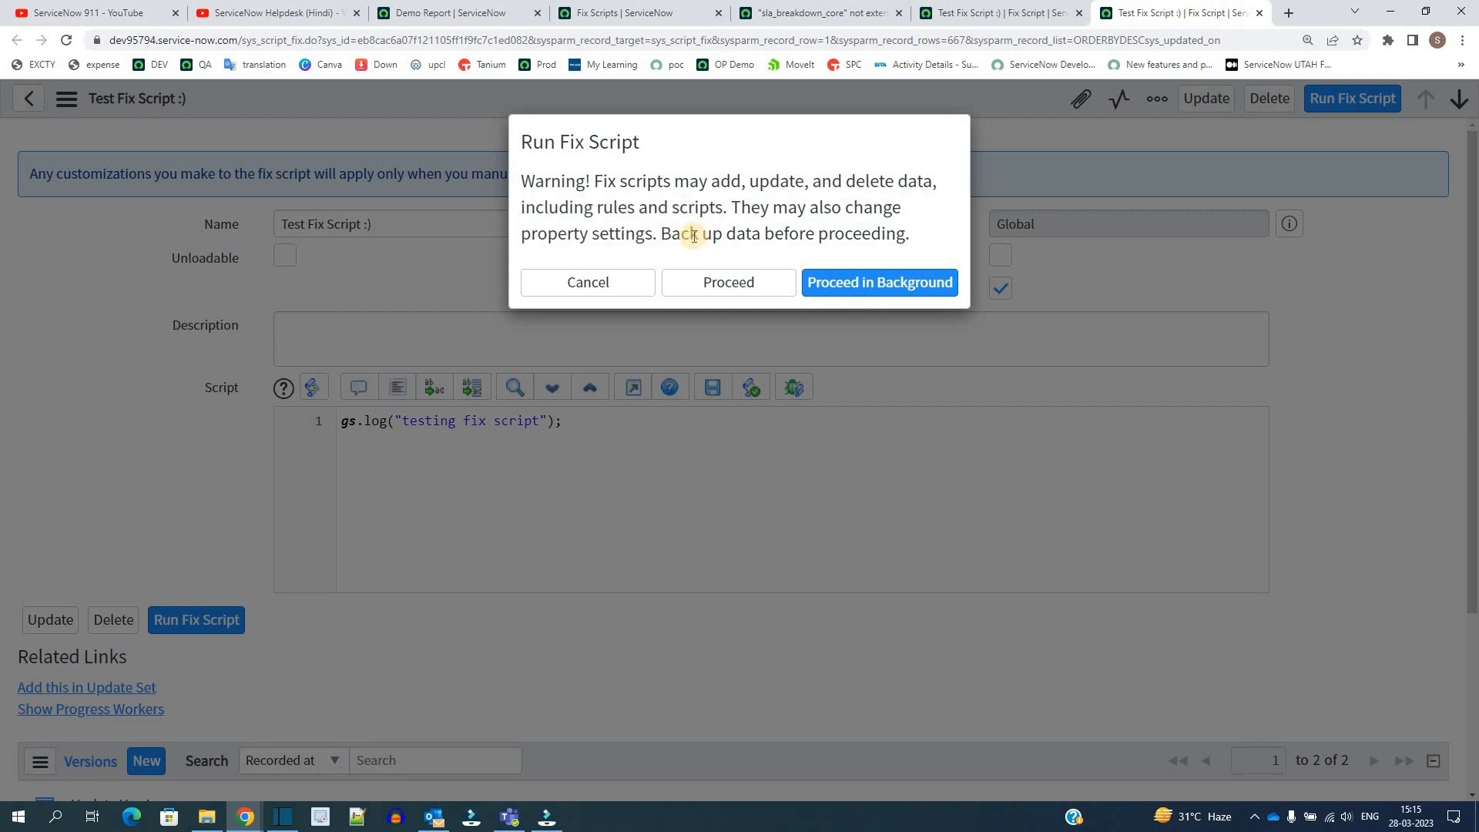
mouse_move(651, 273)
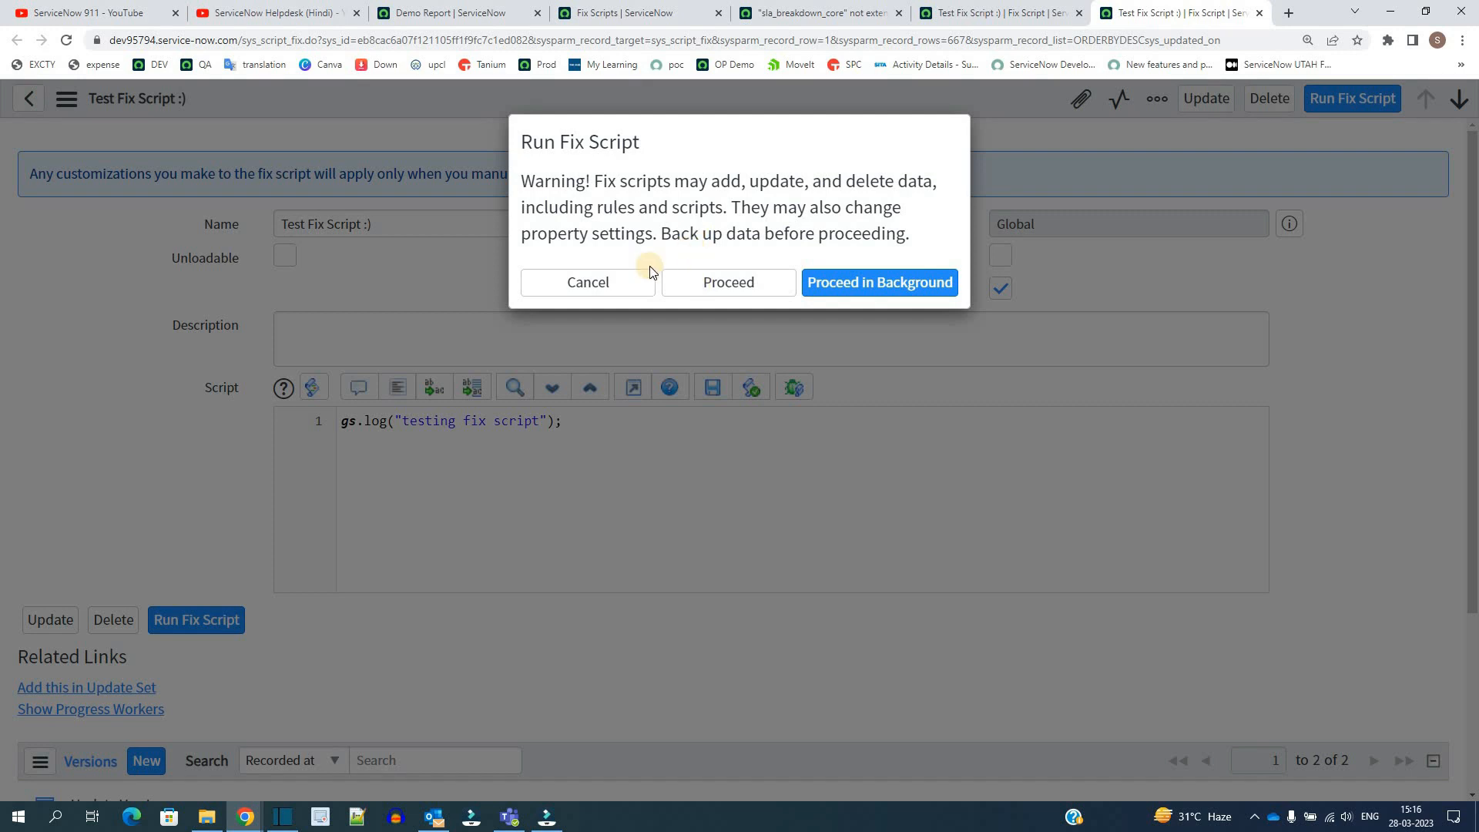
mouse_move(632, 214)
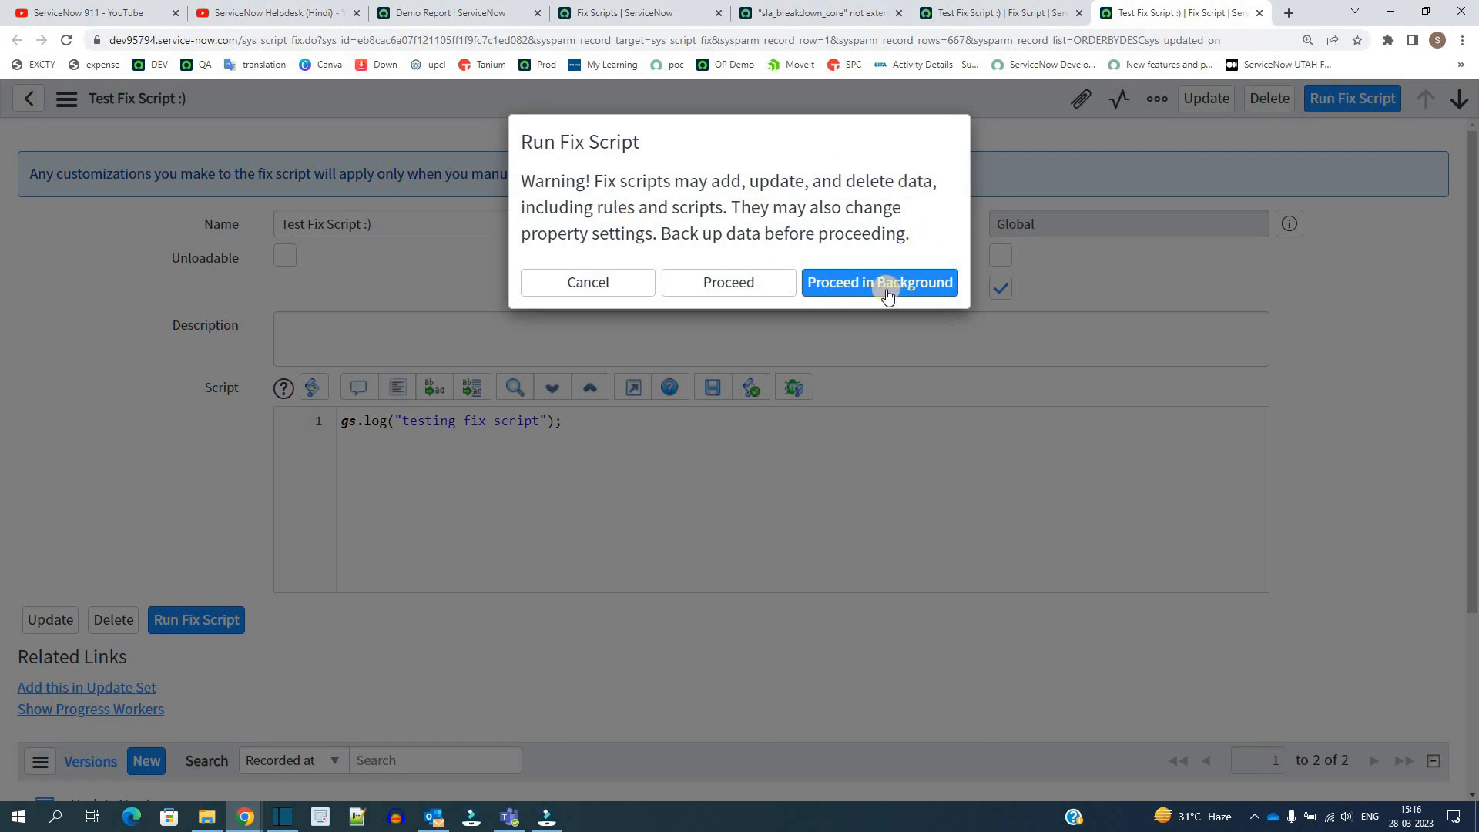
mouse_move(728, 282)
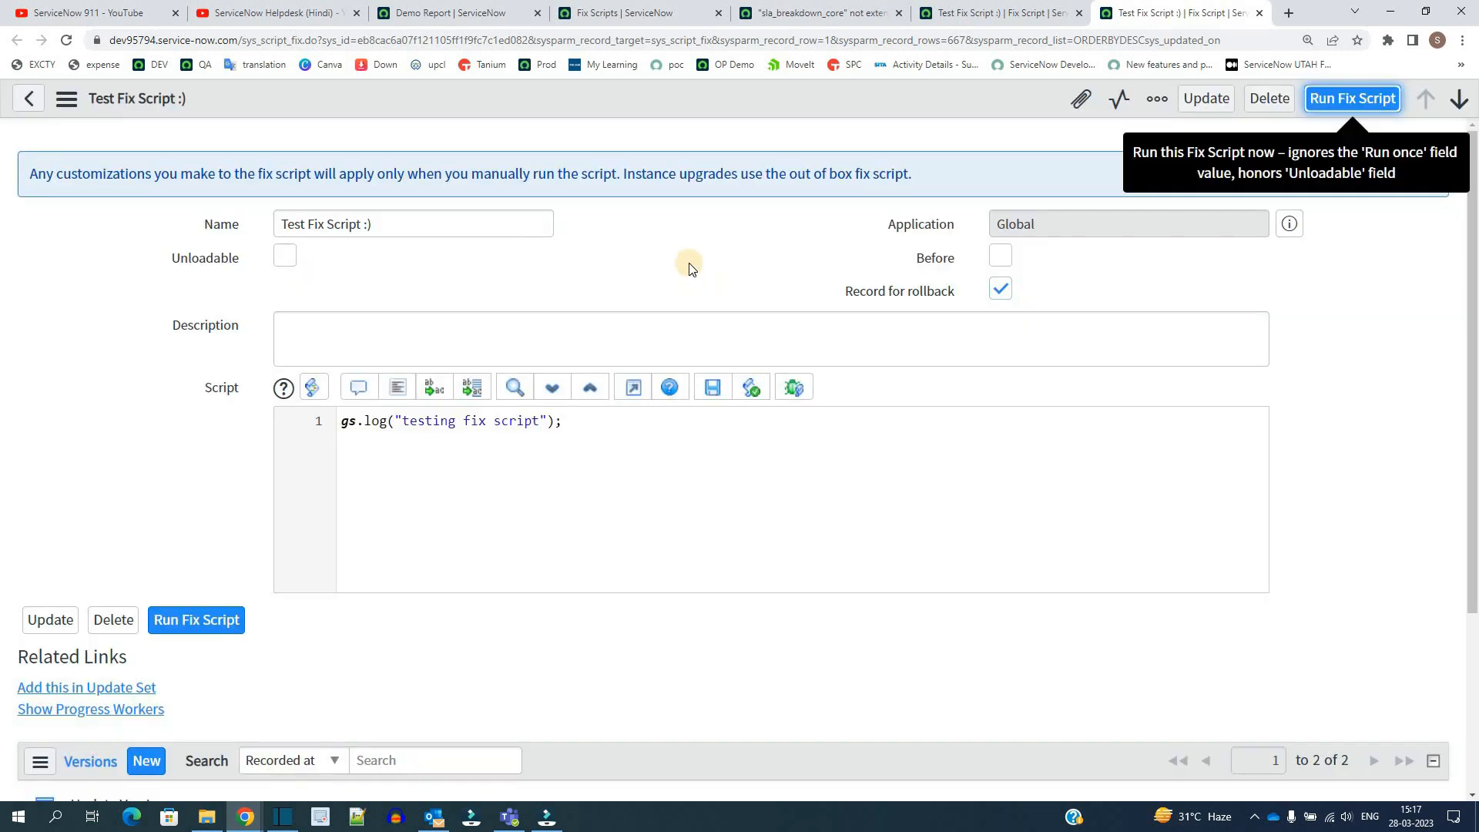
click(1352, 98)
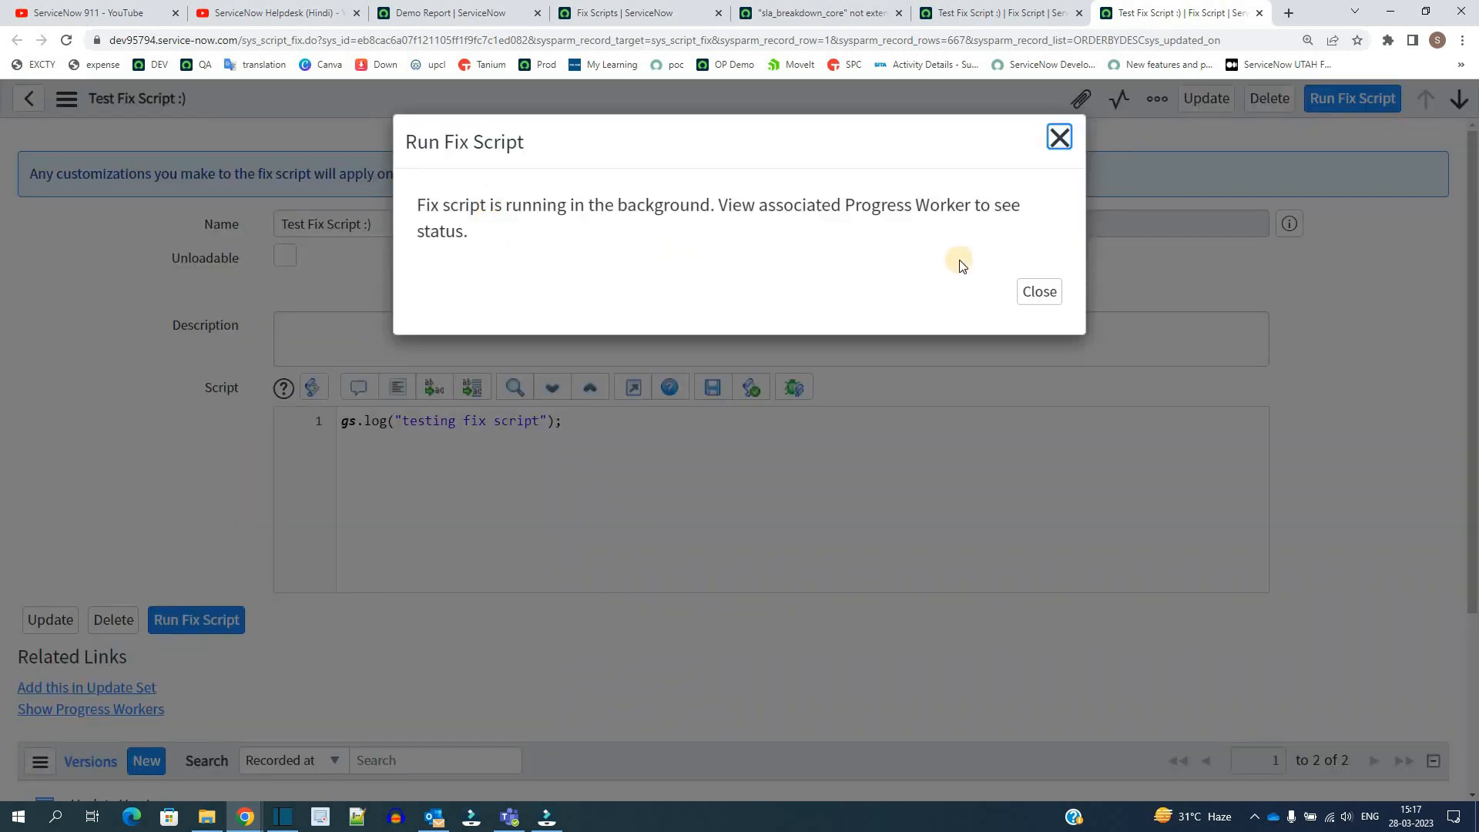
click(1037, 290)
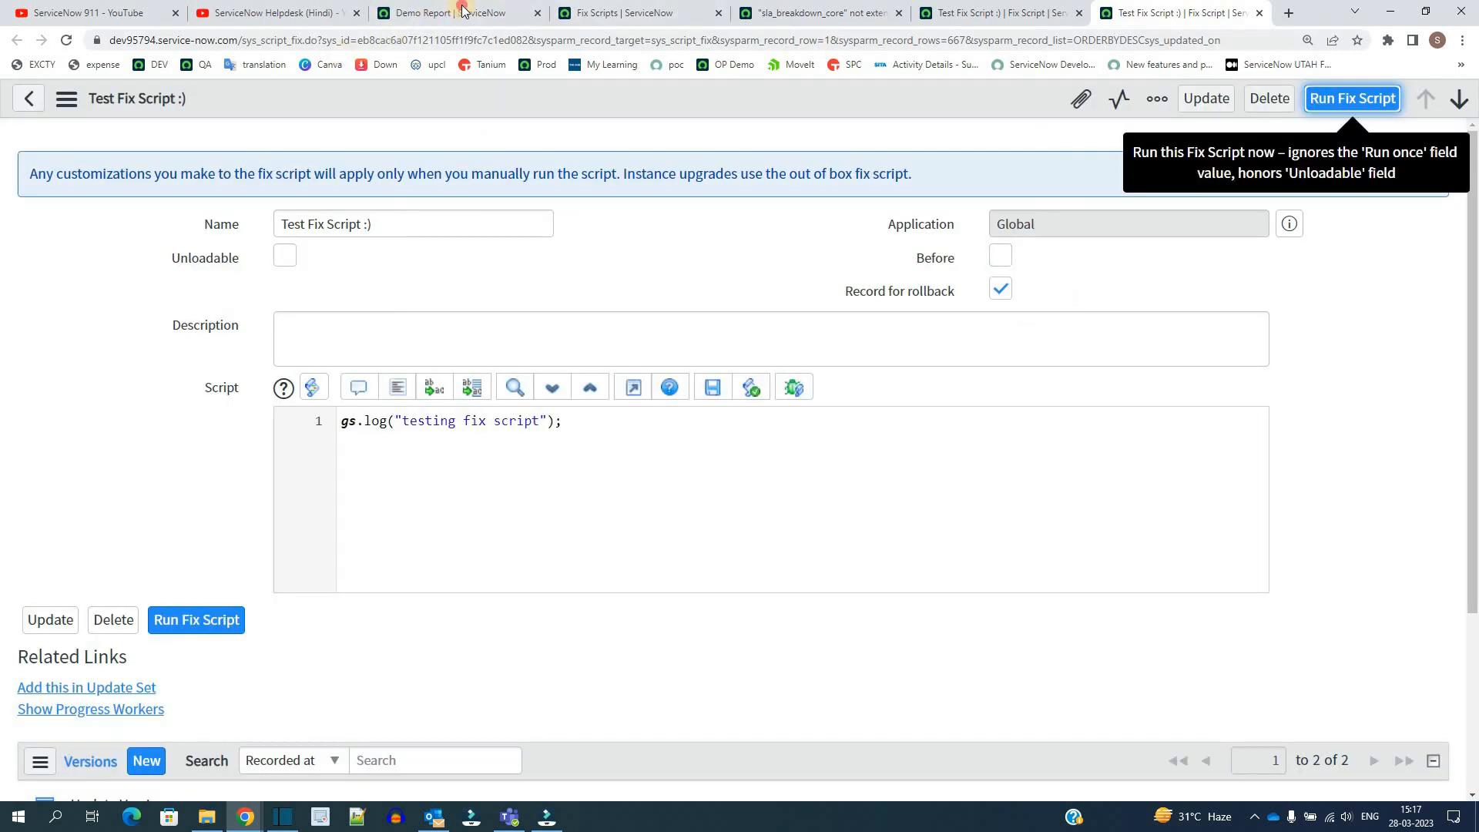
Step: Check the System Log tab for the new 'testing fix script' entry
click(458, 12)
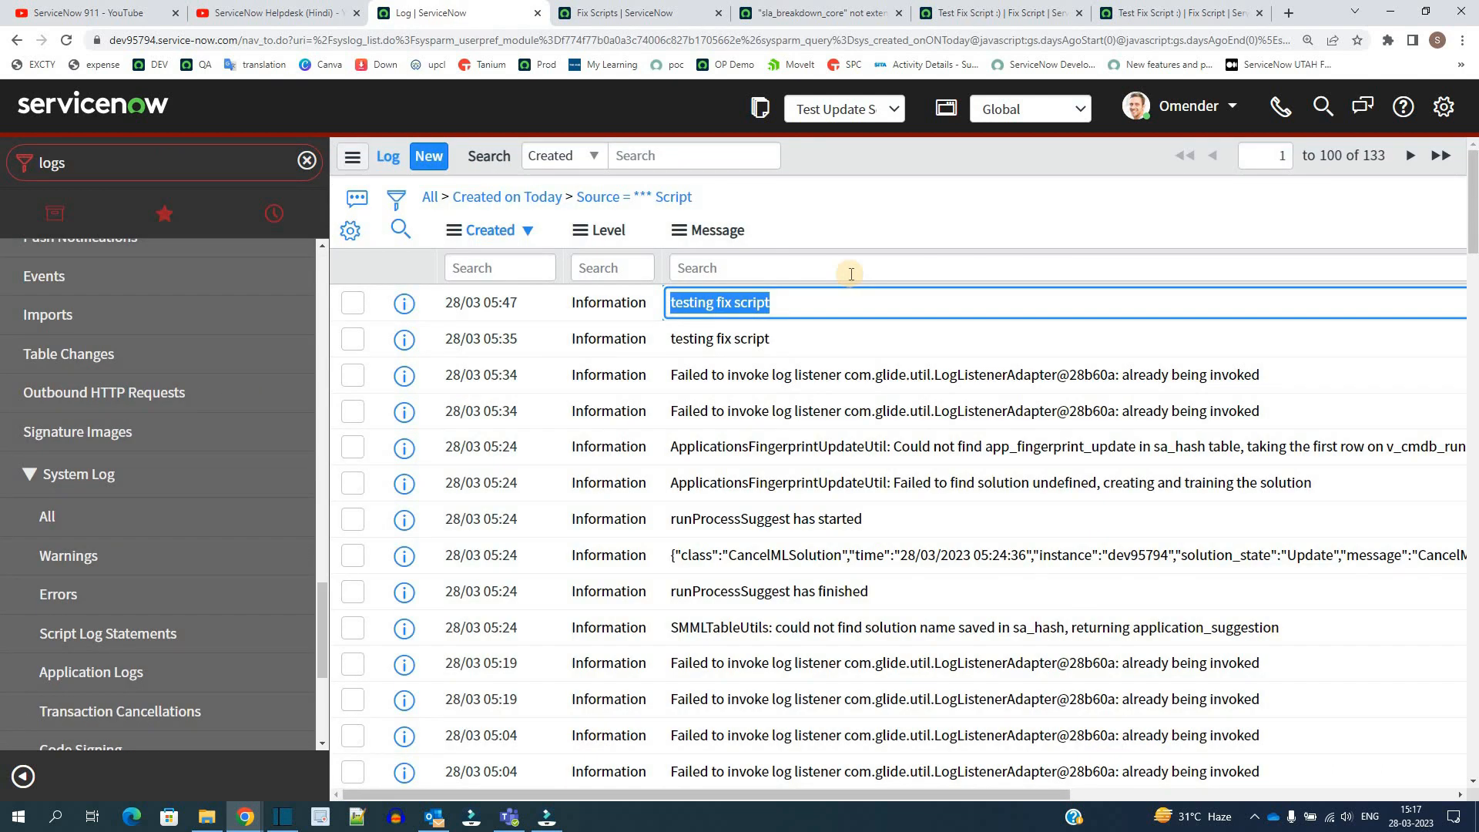
mouse_move(837, 169)
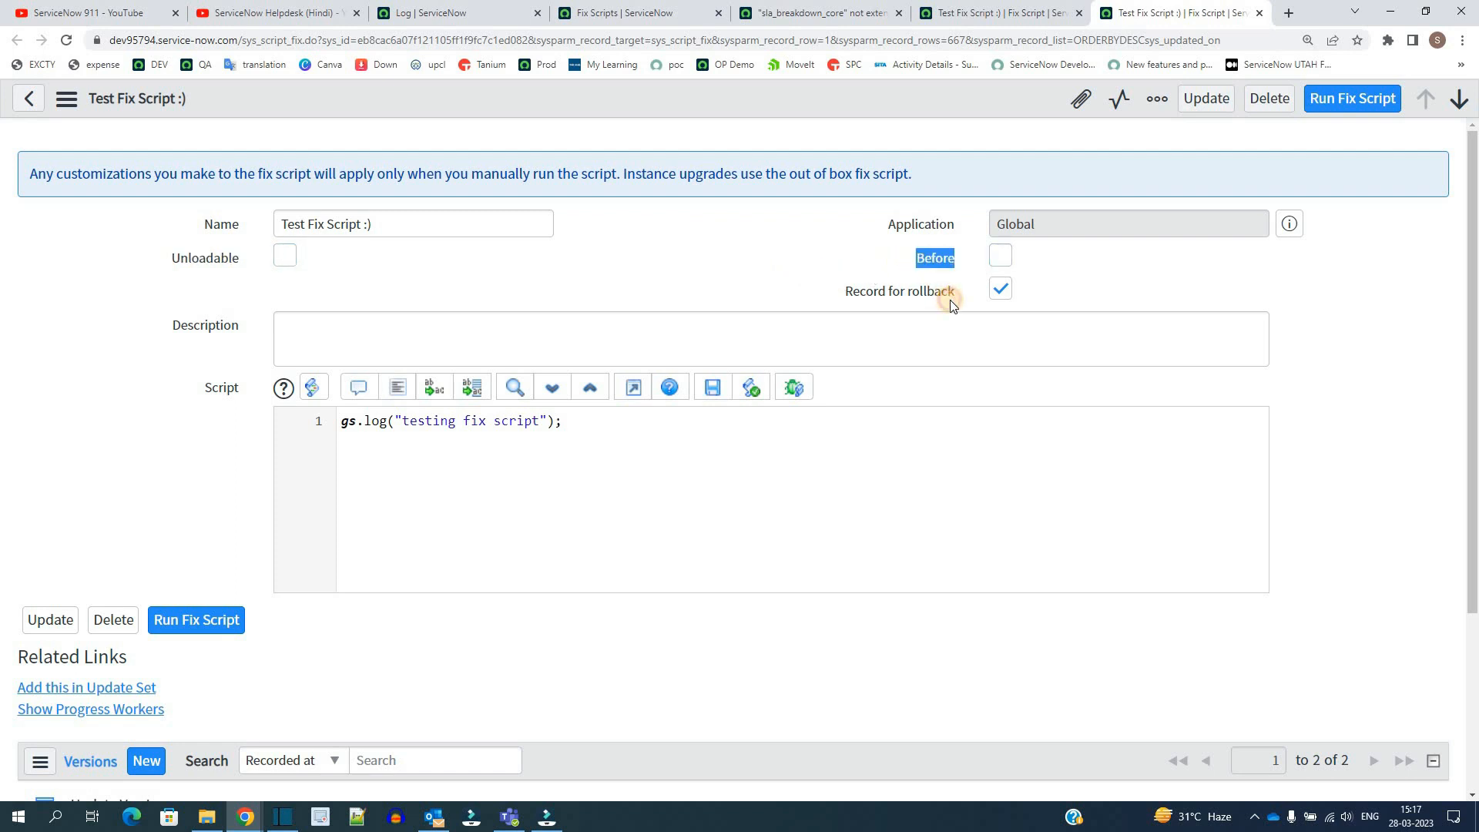
Step: Switch back to the Spectaculars fix scripts article window and scroll to the top
key(alt+tab)
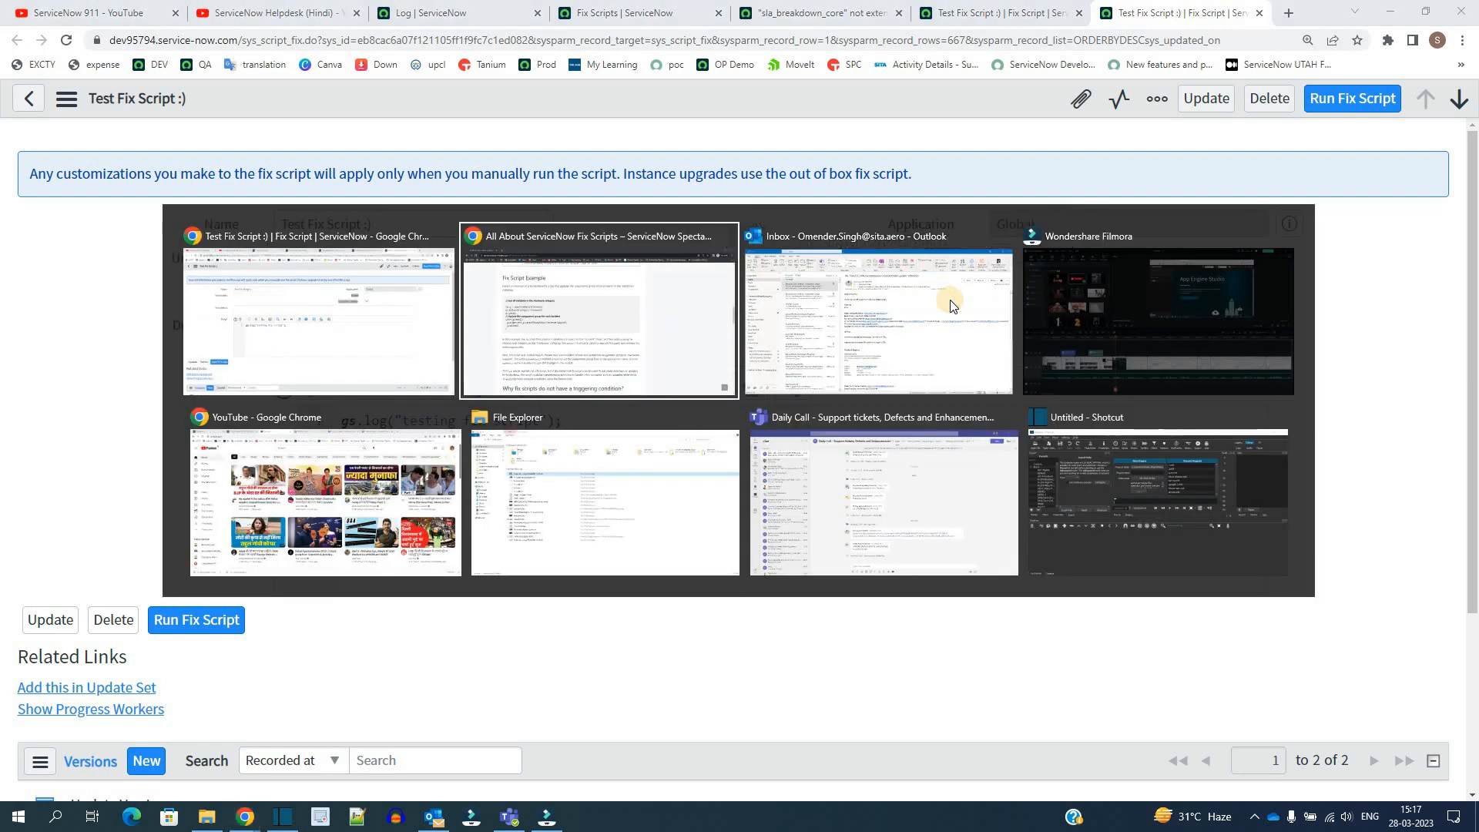
click(598, 311)
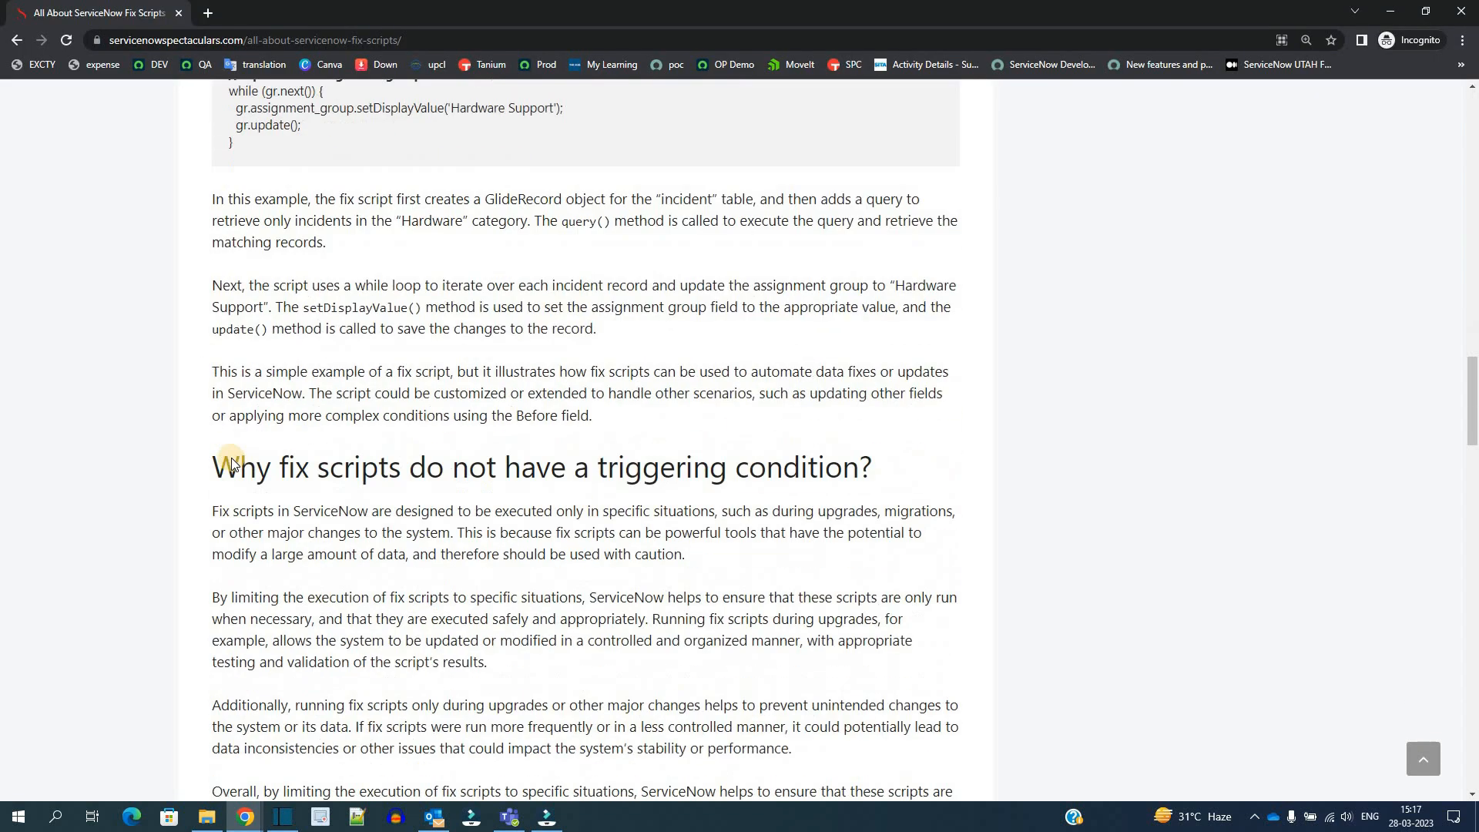
scroll(up, 3)
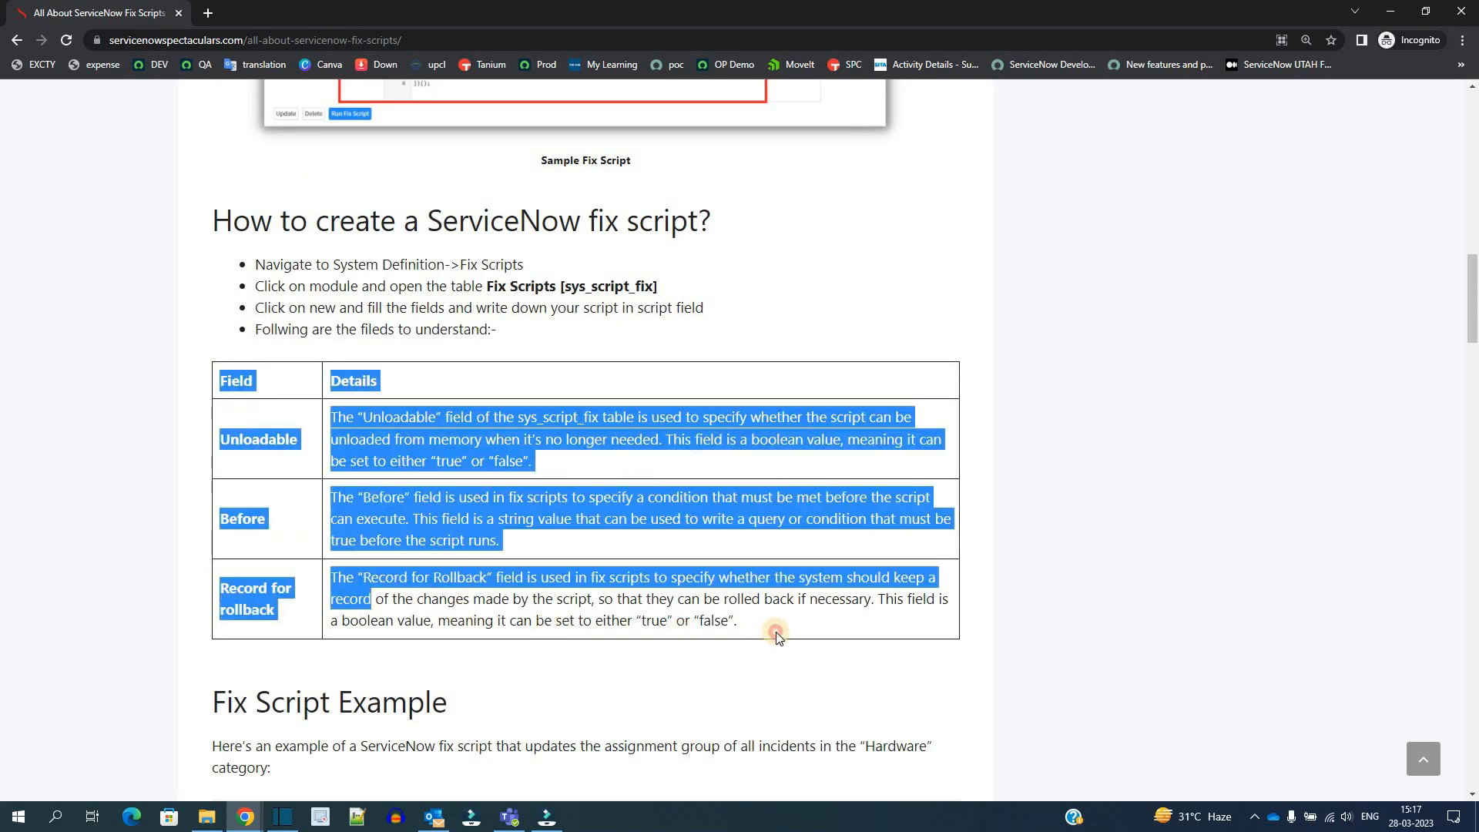
scroll(up, 3)
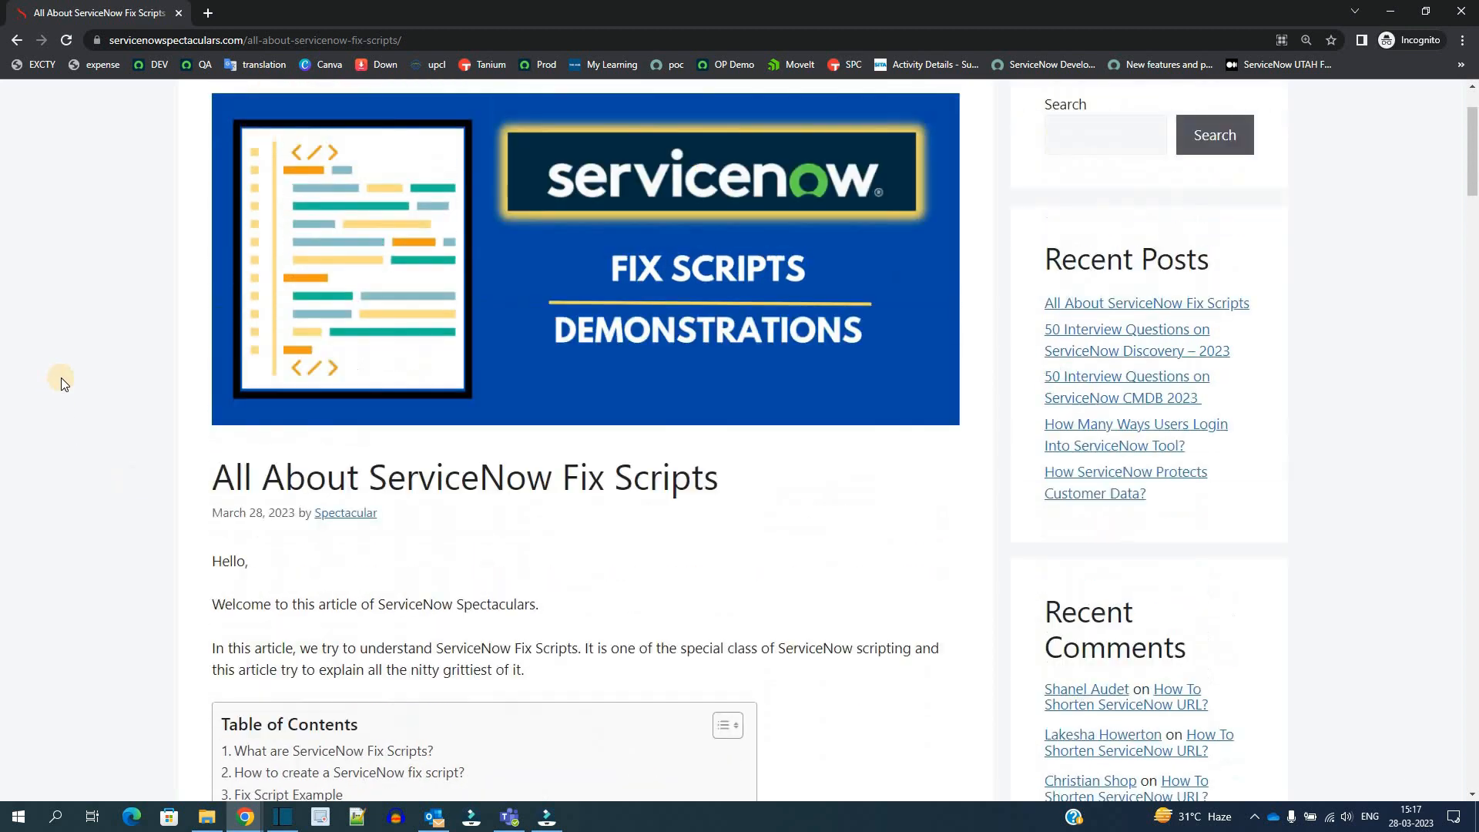